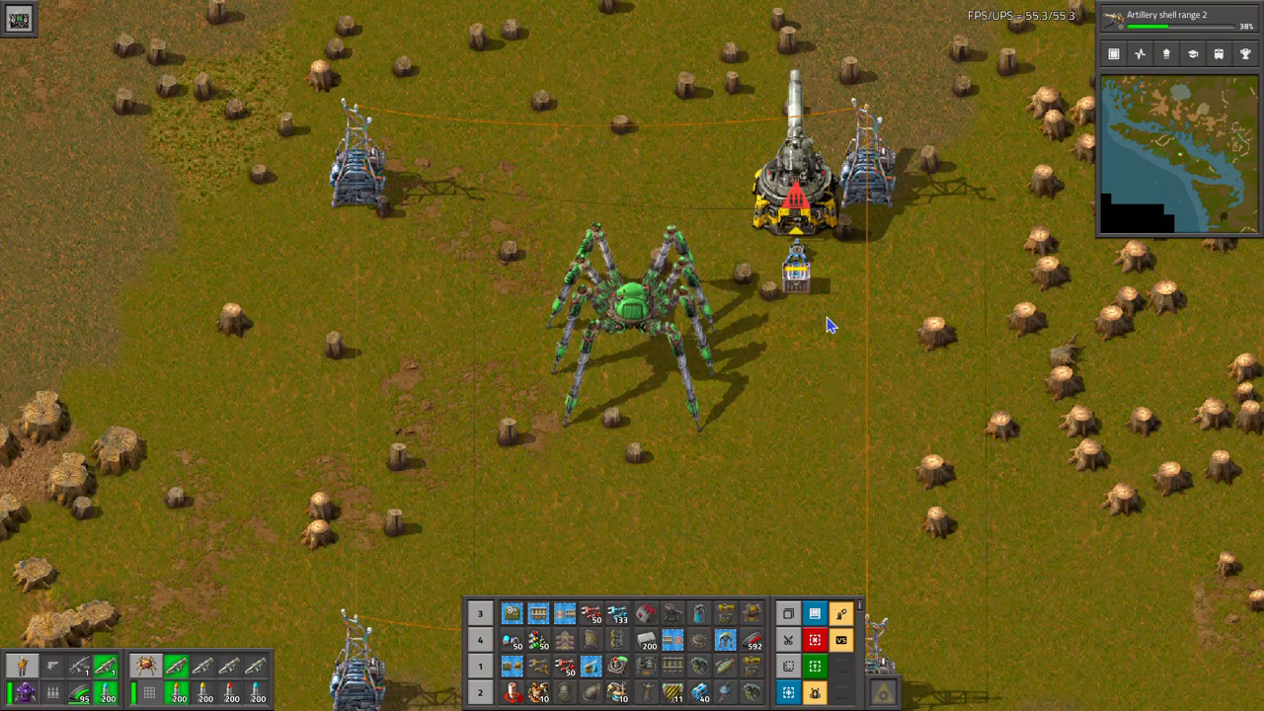
{"action": "mouse_move", "coordinate": [912, 280]}
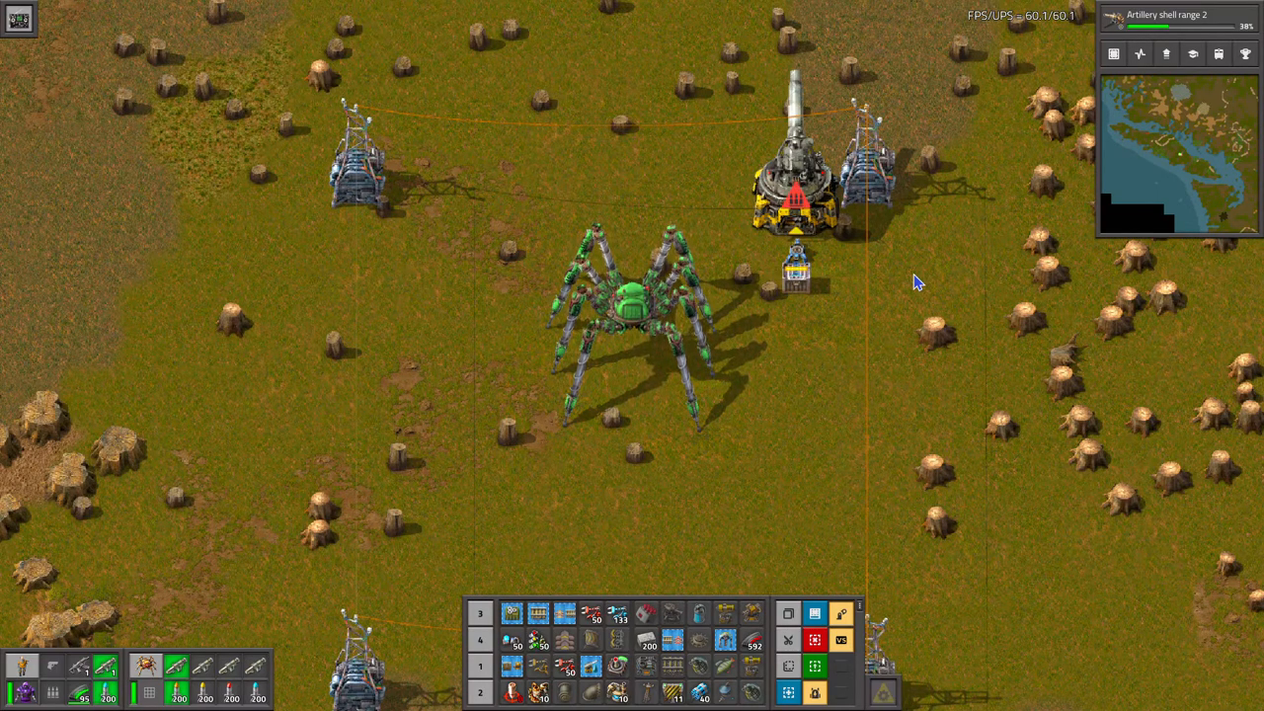
Step: Clear the stone brick logistic request in the character's logistics panel
{"action": "left_click", "coordinate": [794, 187]}
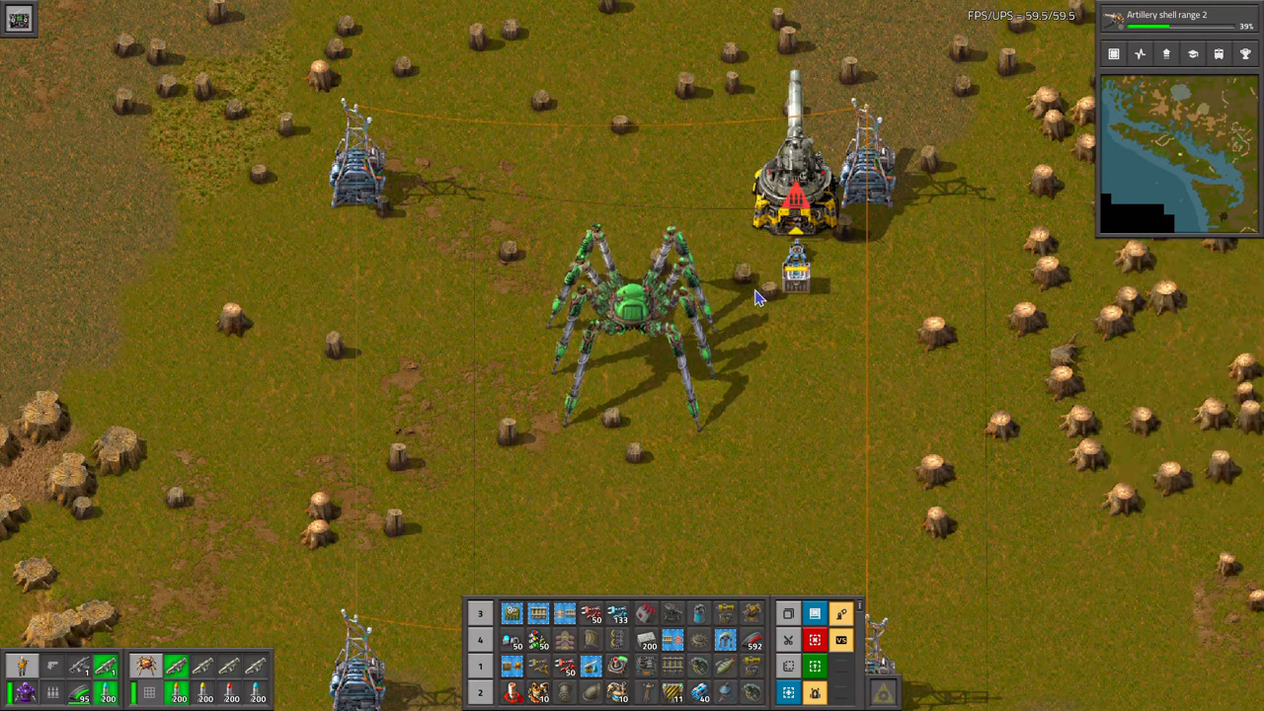
{"action": "key", "text": "e"}
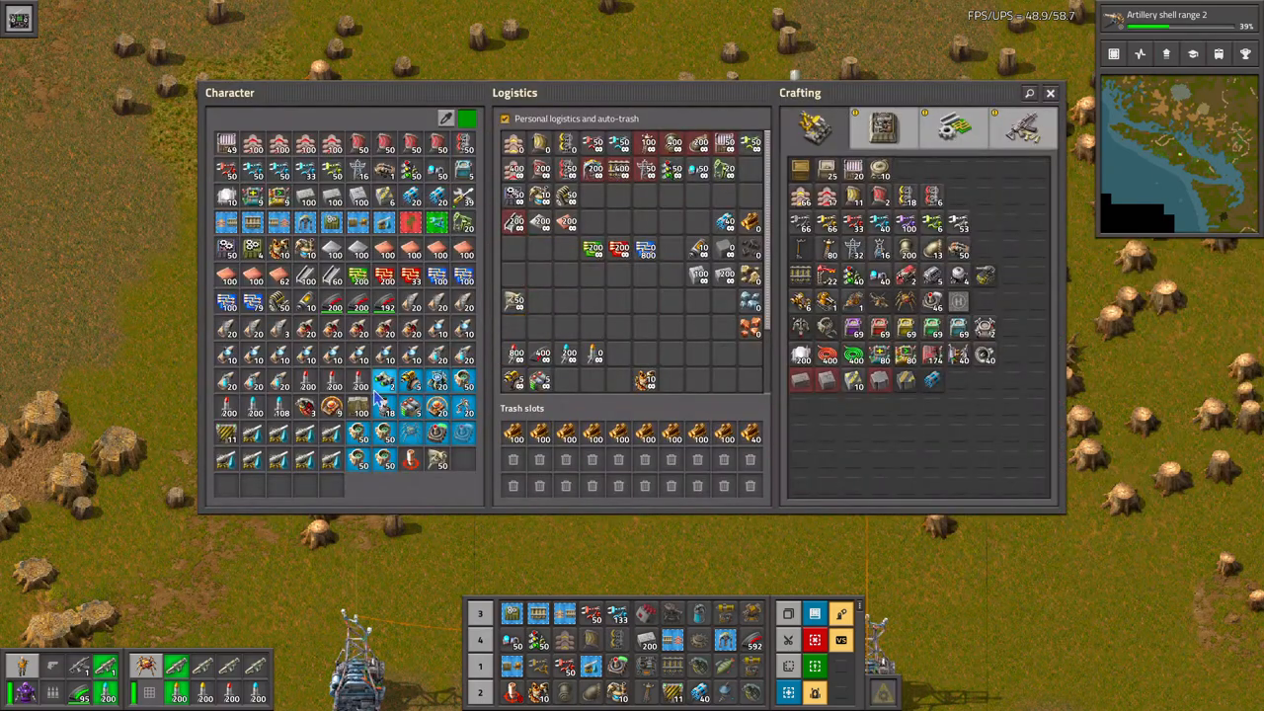
{"action": "mouse_move", "coordinate": [413, 304]}
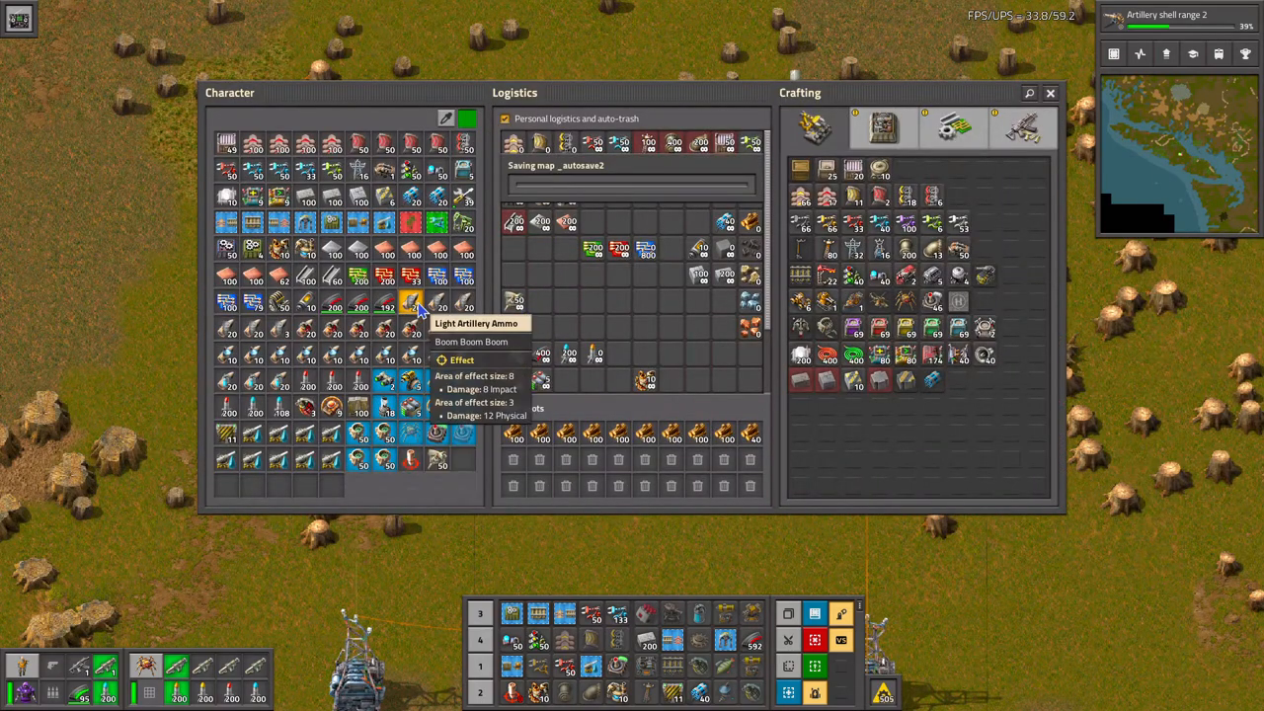
{"action": "mouse_move", "coordinate": [726, 275]}
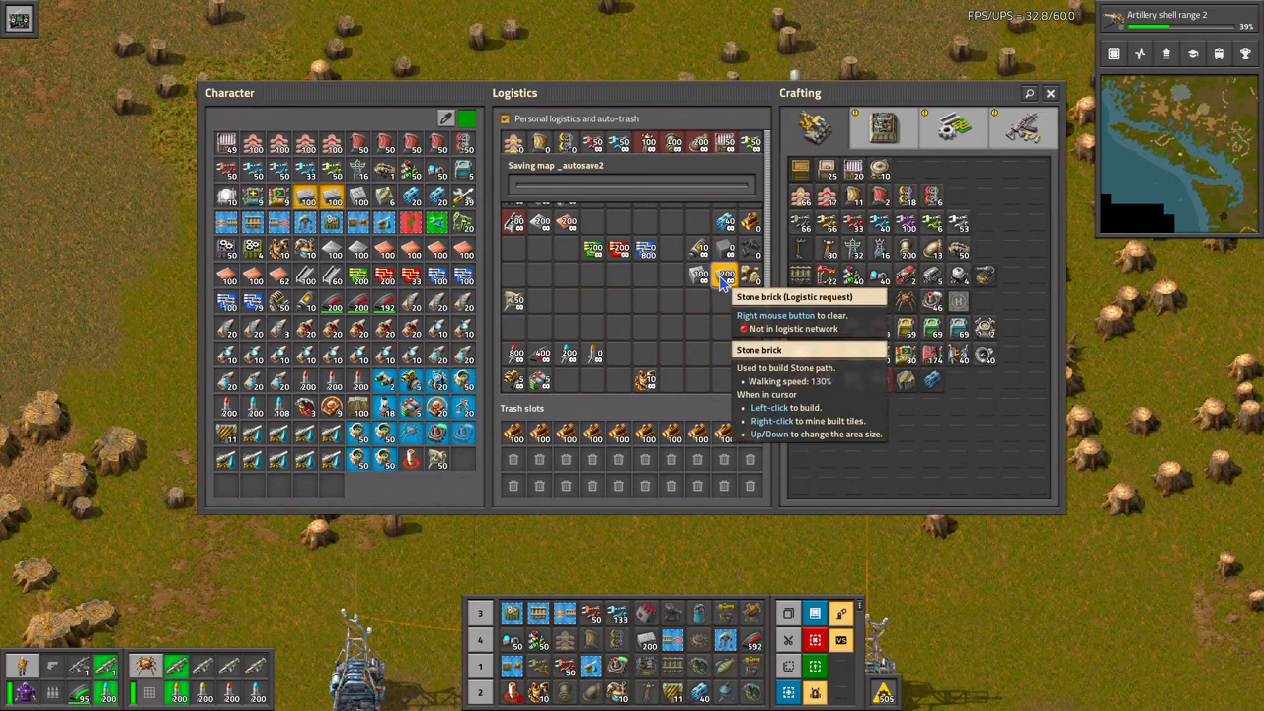
{"action": "right_click", "coordinate": [727, 275]}
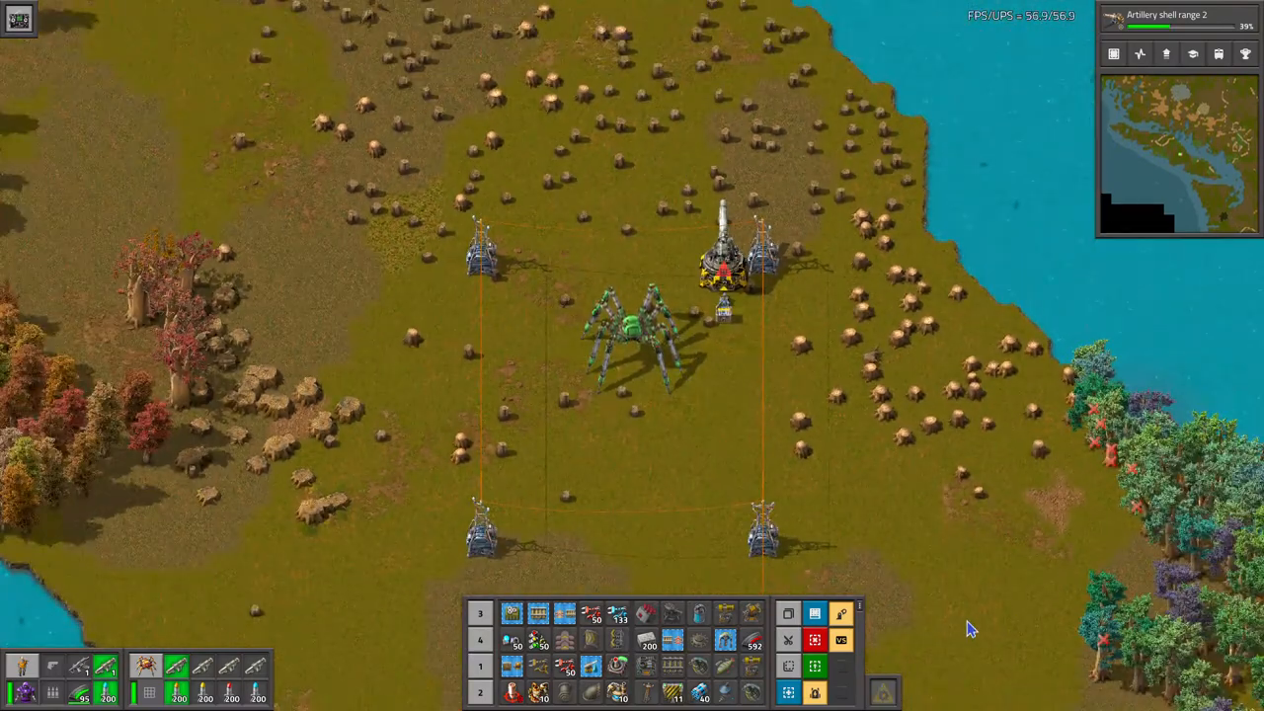
{"action": "mouse_move", "coordinate": [774, 443]}
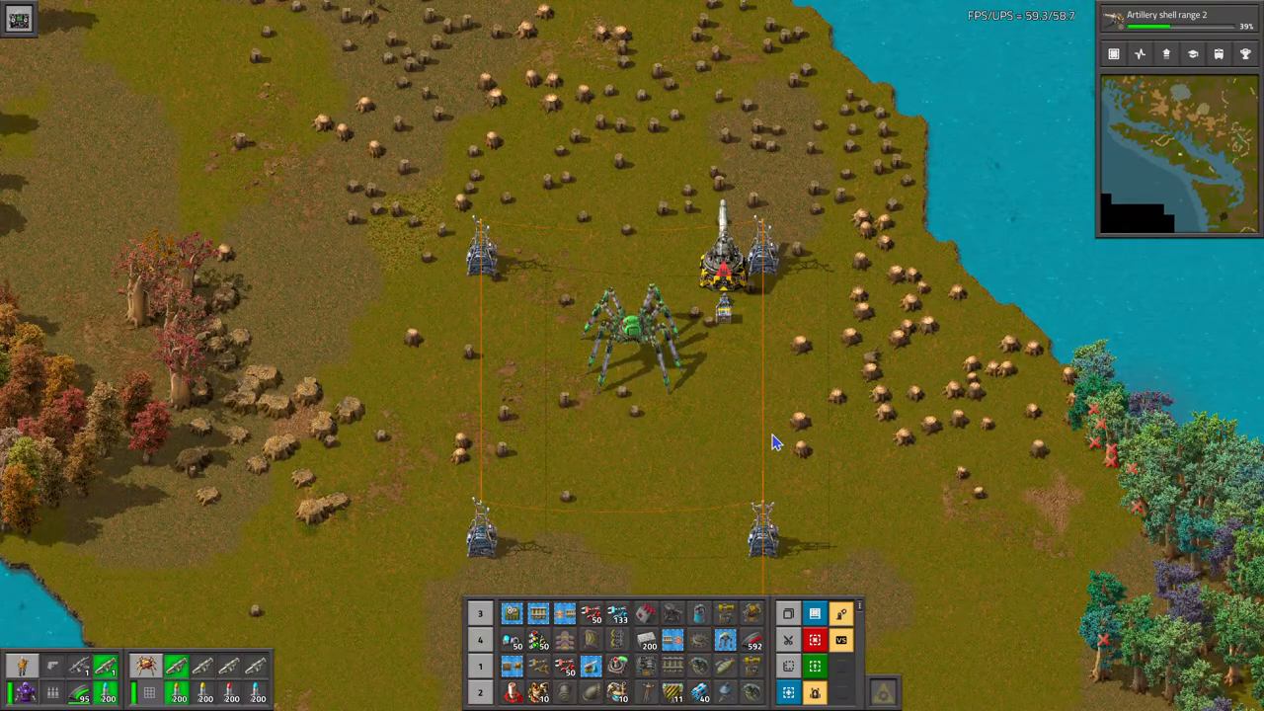
Step: View the artillery's red range circle over the surrounding land on the map
{"action": "key", "text": "m"}
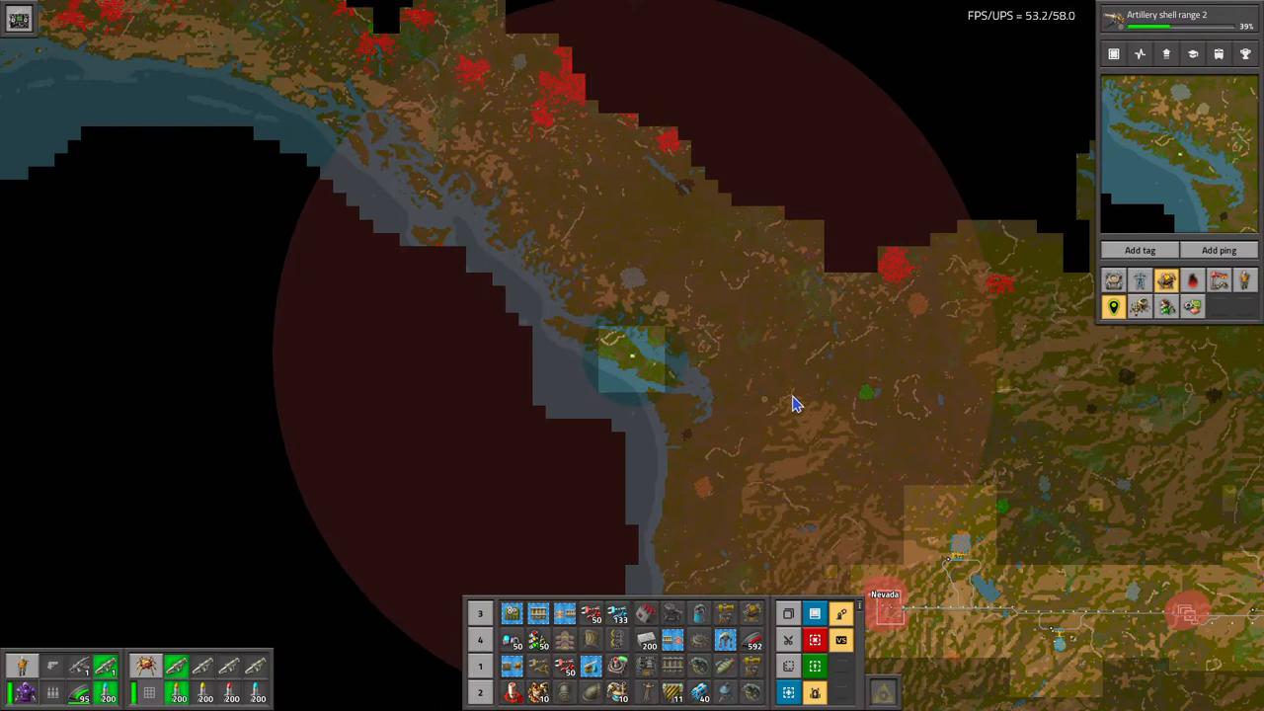
{"action": "mouse_move", "coordinate": [867, 393]}
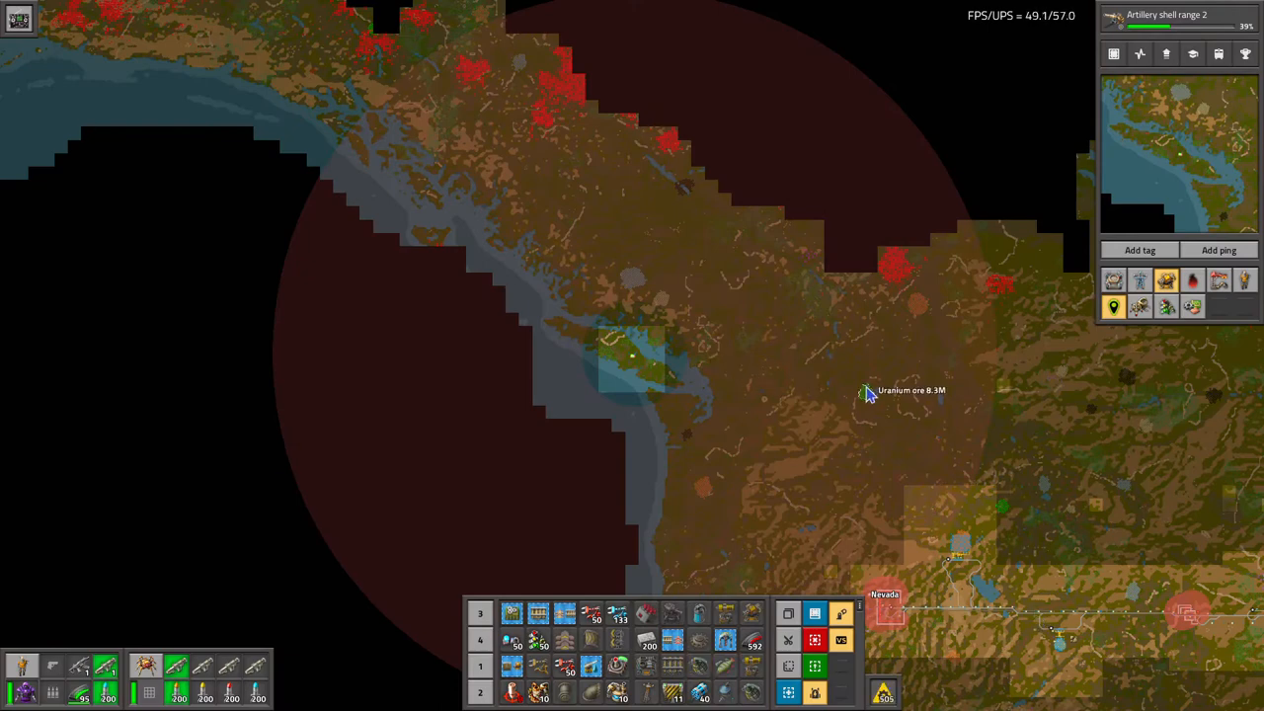
{"action": "mouse_move", "coordinate": [1175, 29]}
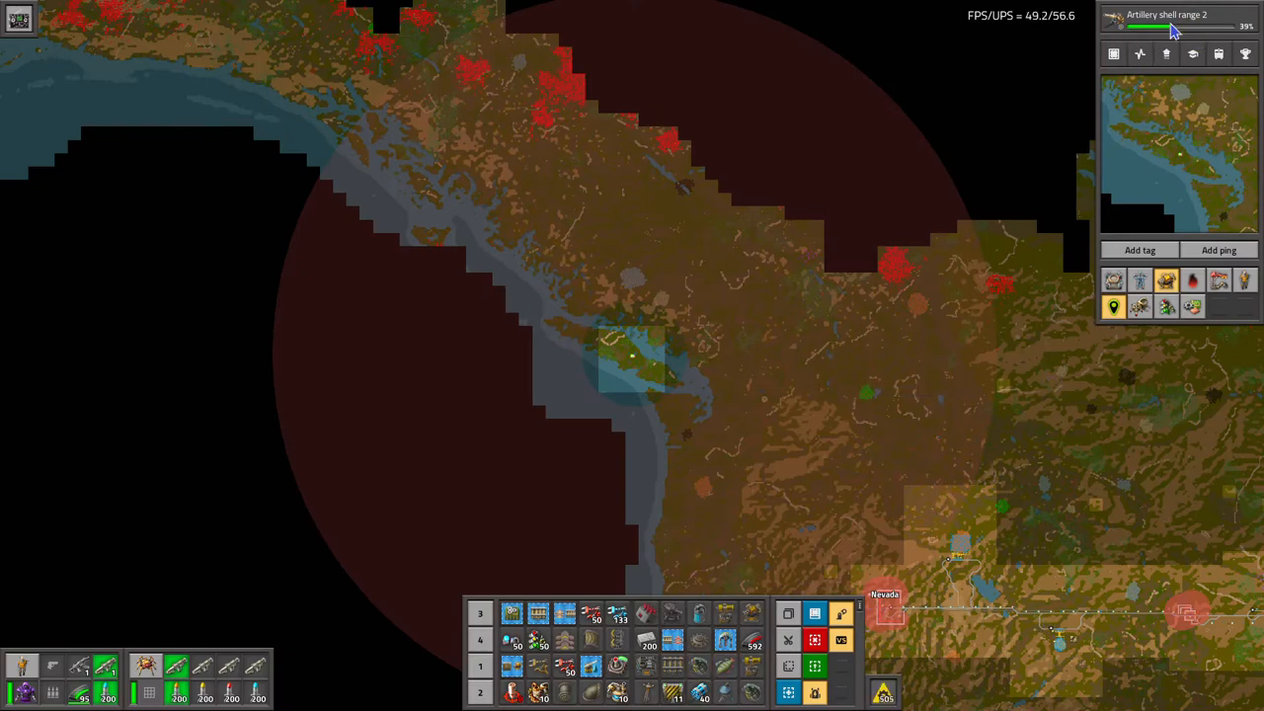
{"action": "mouse_move", "coordinate": [770, 268]}
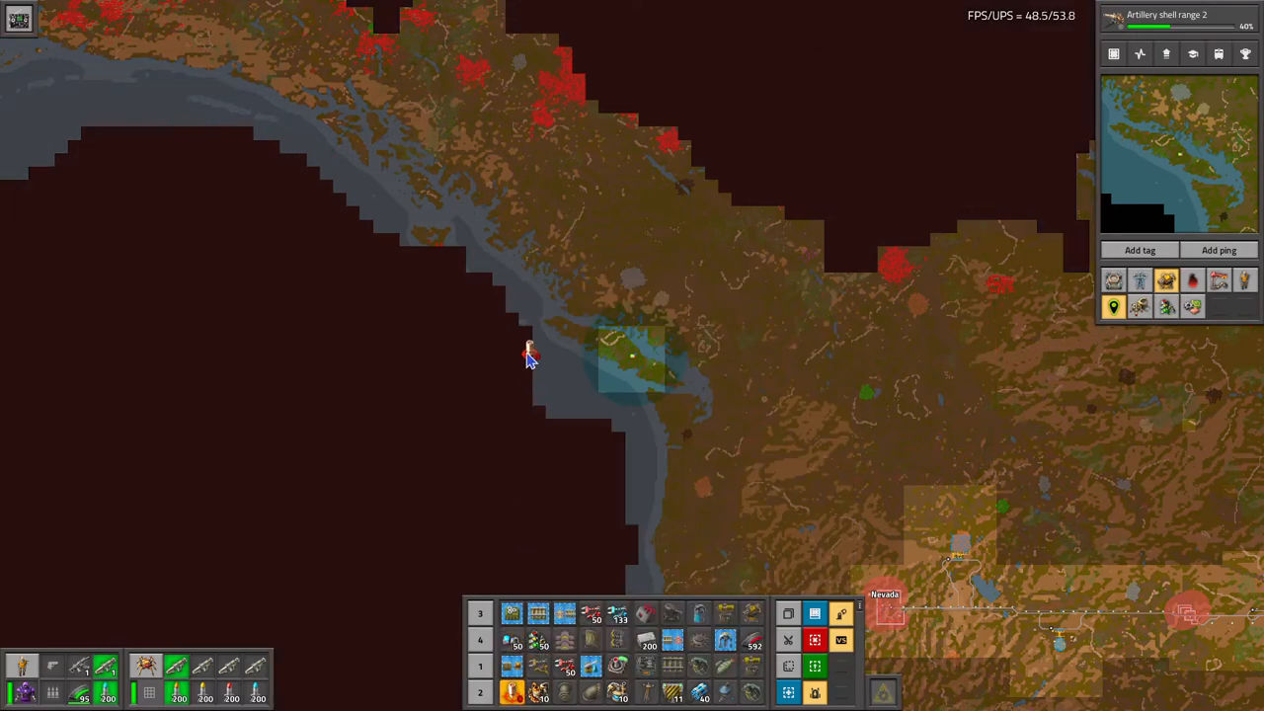
{"action": "scroll", "scroll_direction": "down", "scroll_amount": 3}
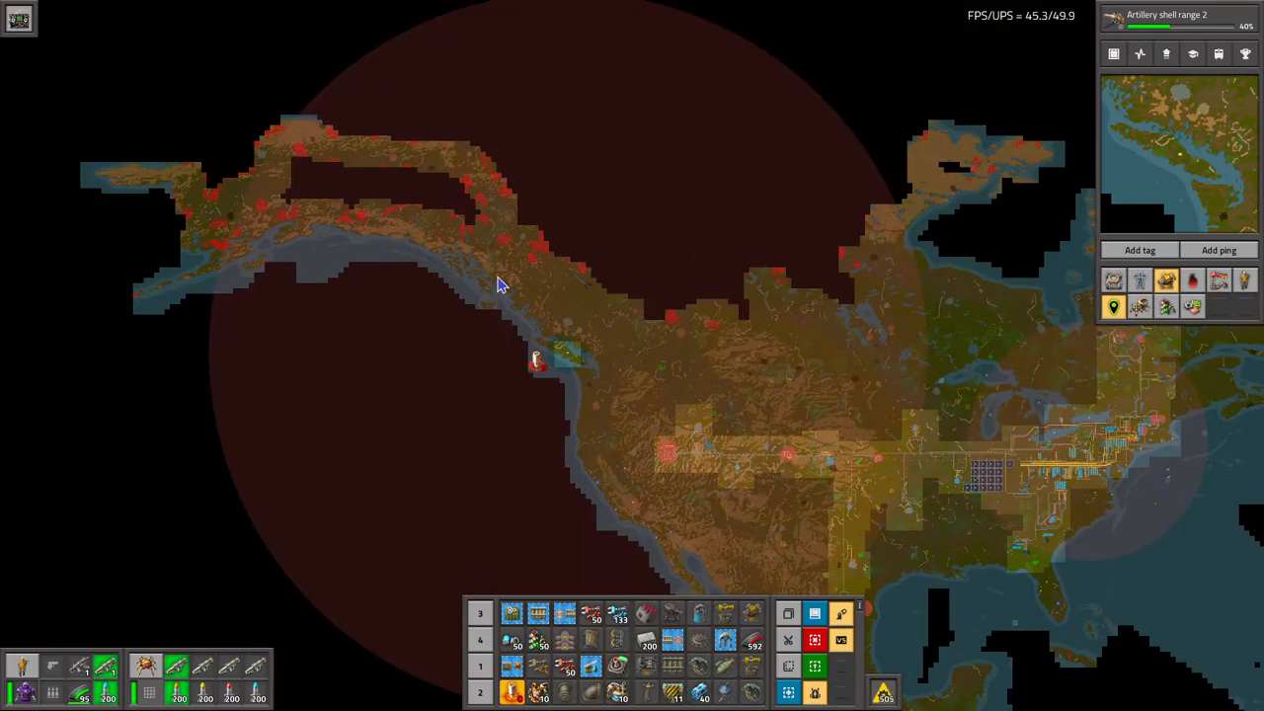
{"action": "mouse_move", "coordinate": [602, 274]}
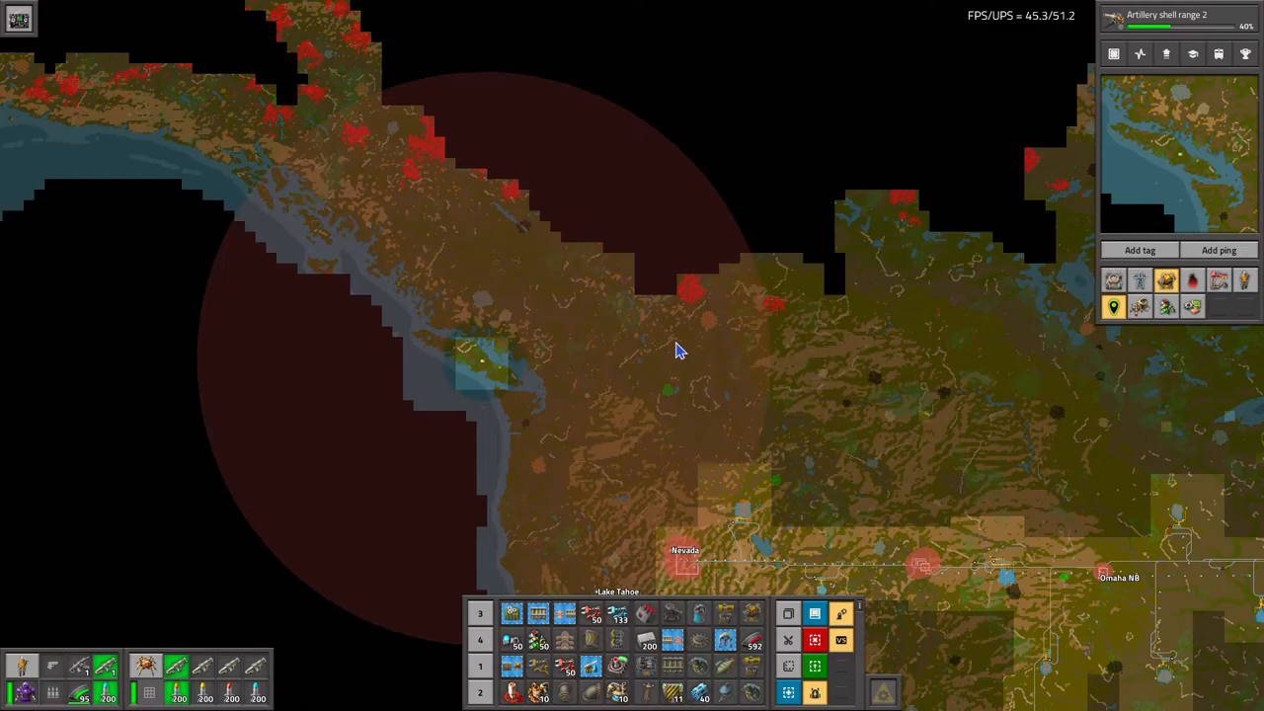
{"action": "mouse_move", "coordinate": [723, 355]}
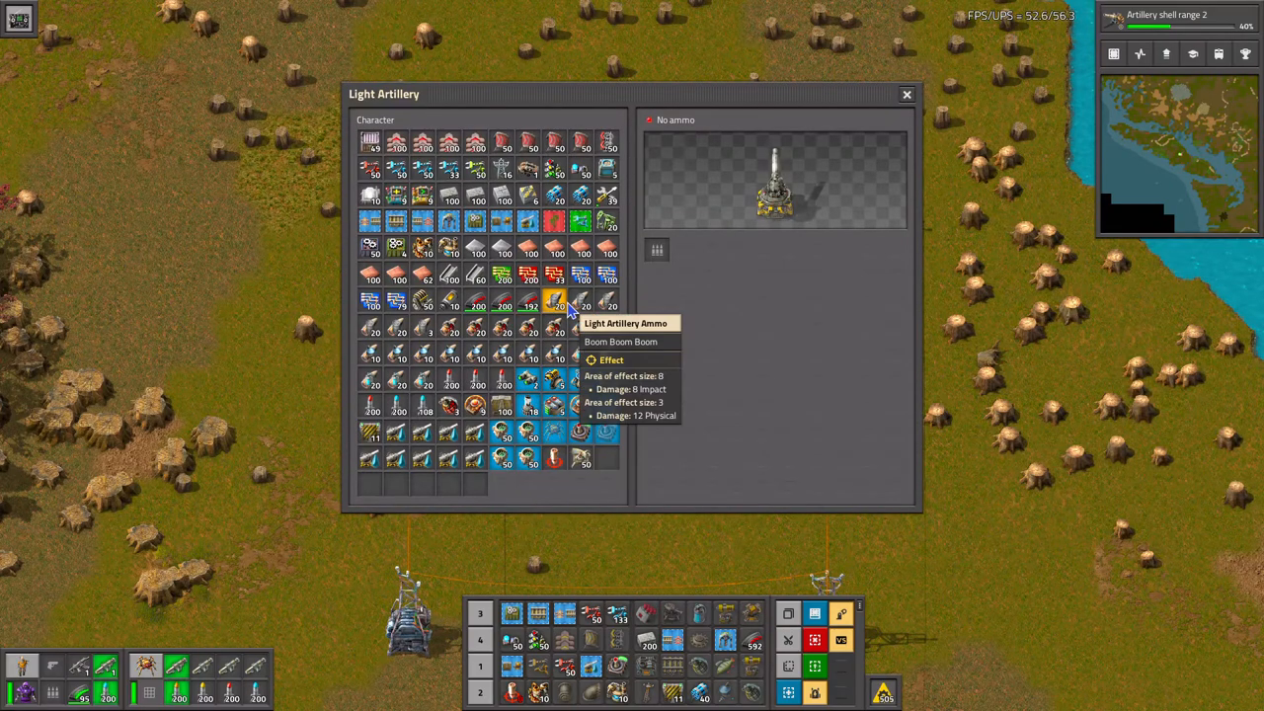
Step: Insert Light Artillery Ammo into the turret and confirm it reports Working
{"action": "left_click", "coordinate": [655, 249]}
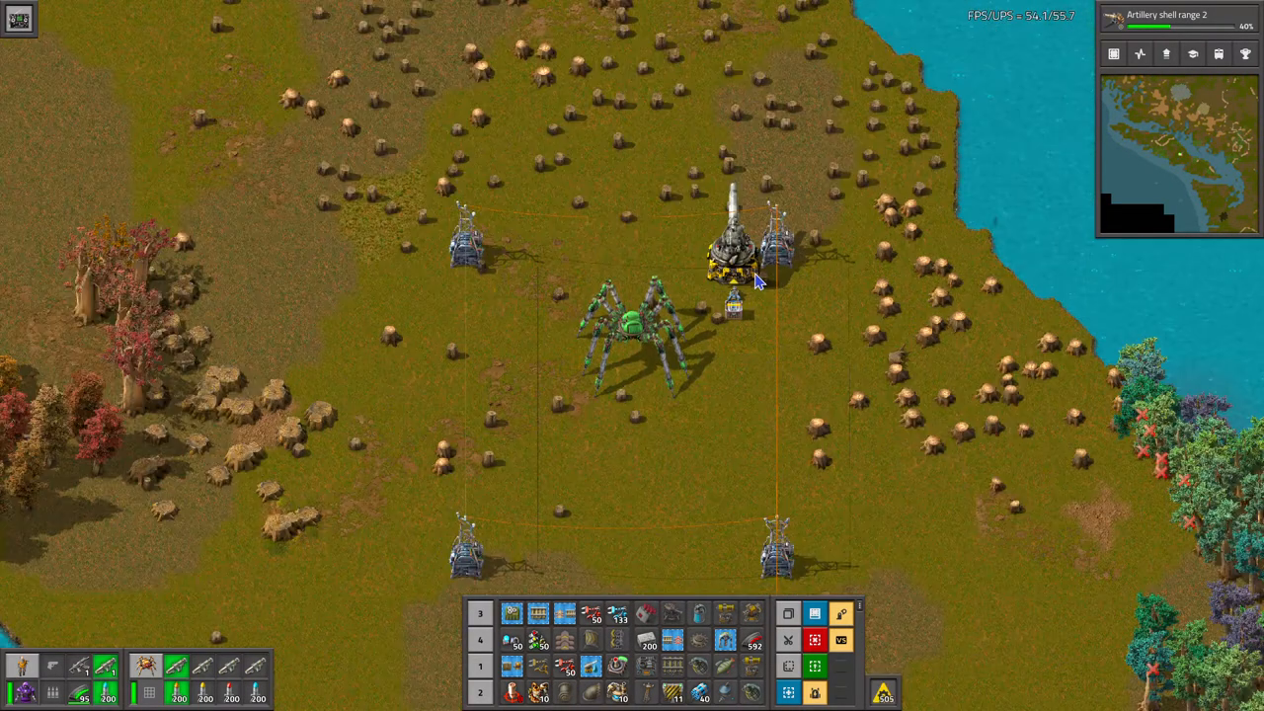
{"action": "left_click", "coordinate": [730, 253]}
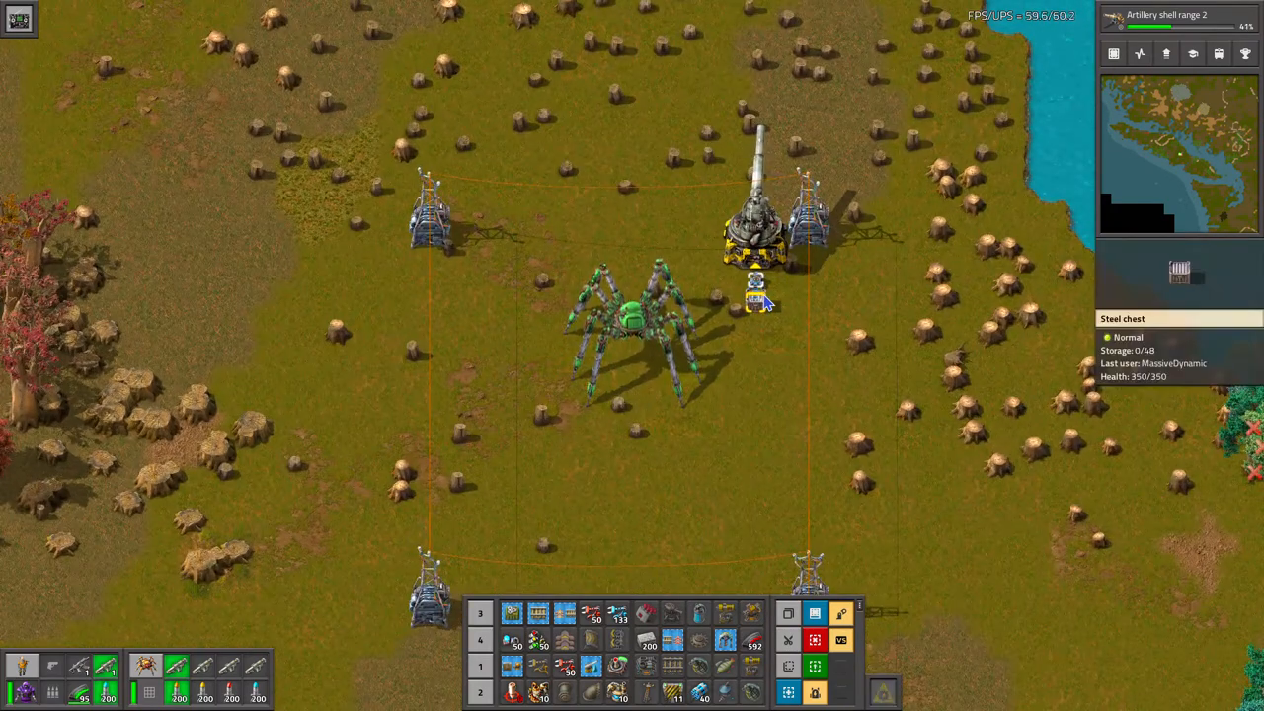
{"action": "left_click", "coordinate": [754, 227]}
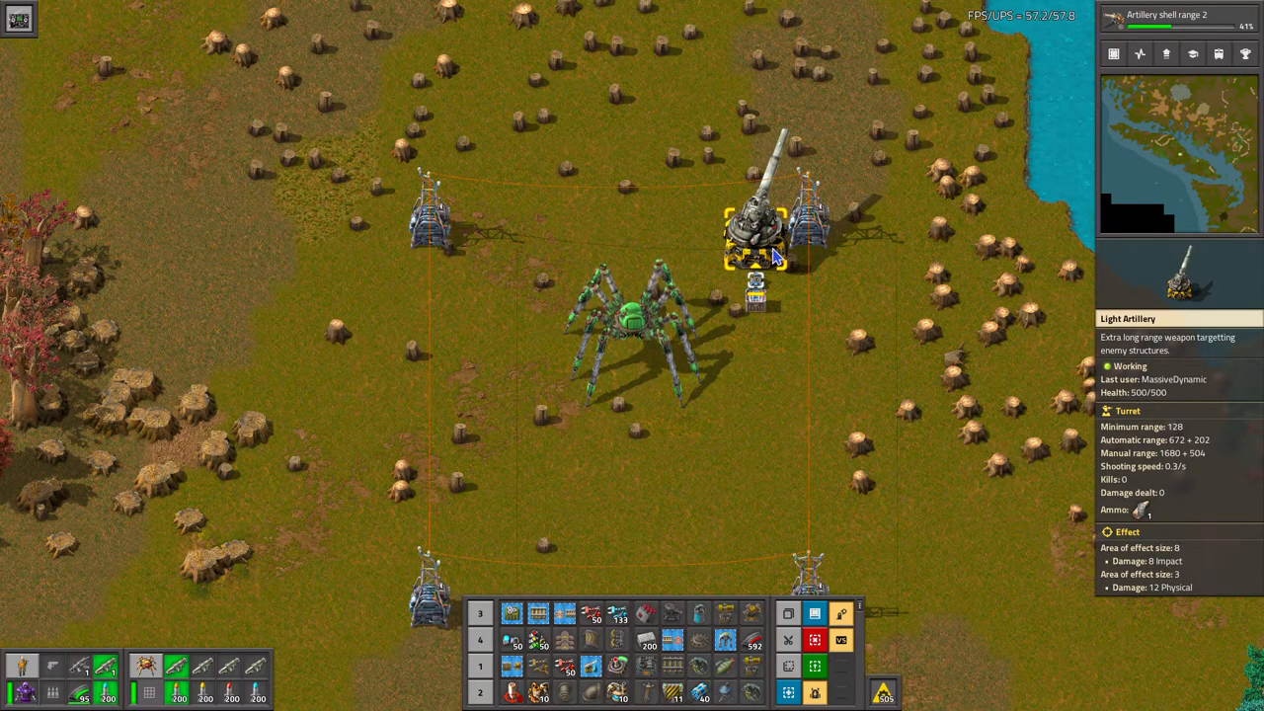
Step: Locate the spitter spawner nests on the map, then return to the character inventory
{"action": "key", "text": "m"}
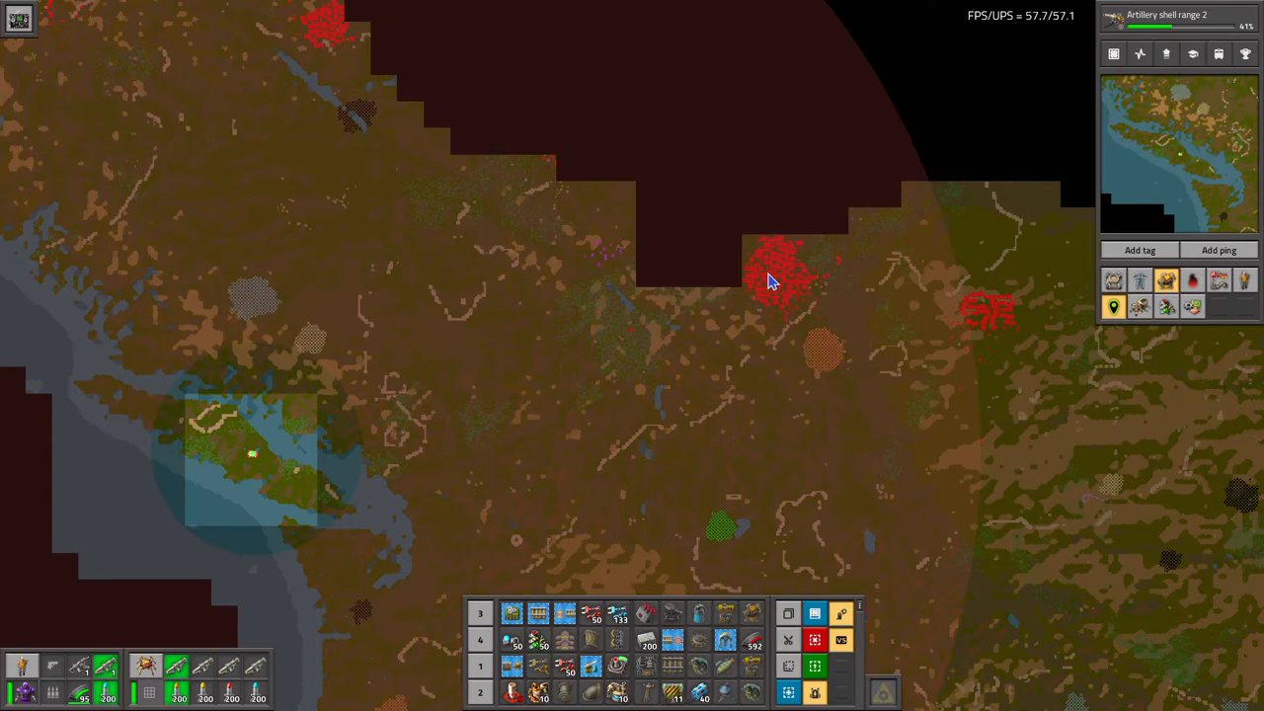
{"action": "mouse_move", "coordinate": [346, 391]}
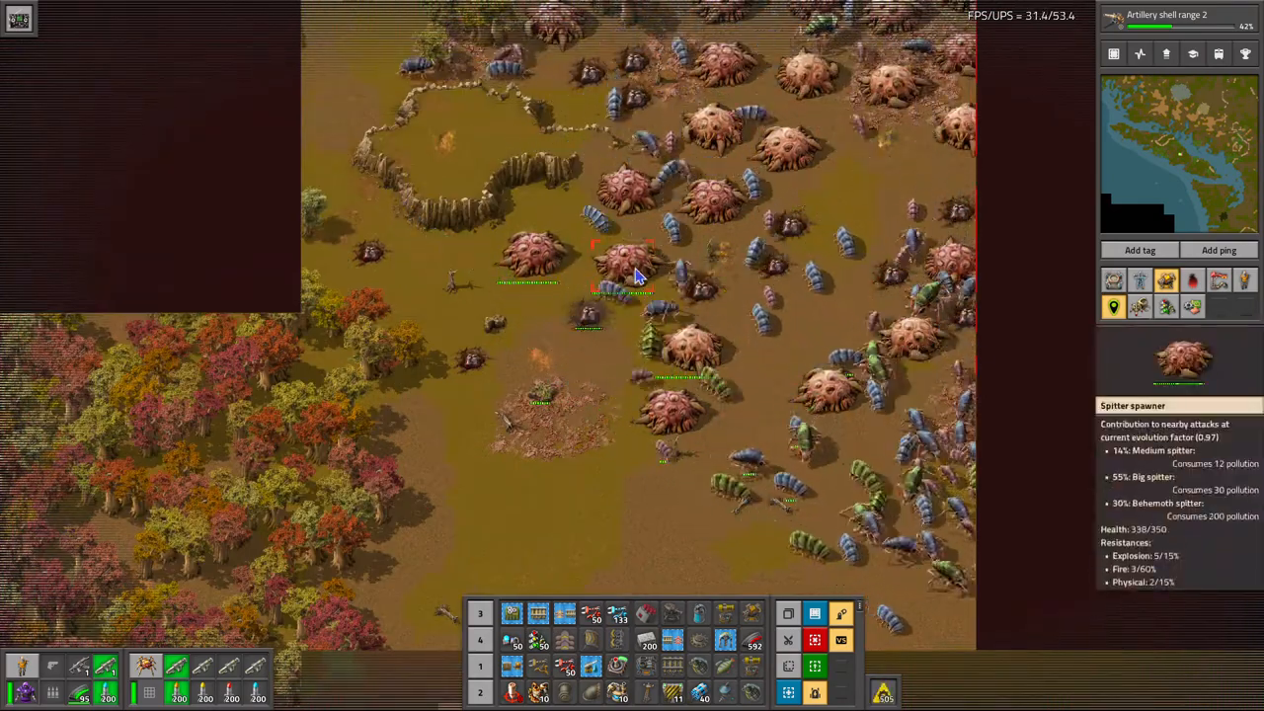
{"action": "key", "text": "e"}
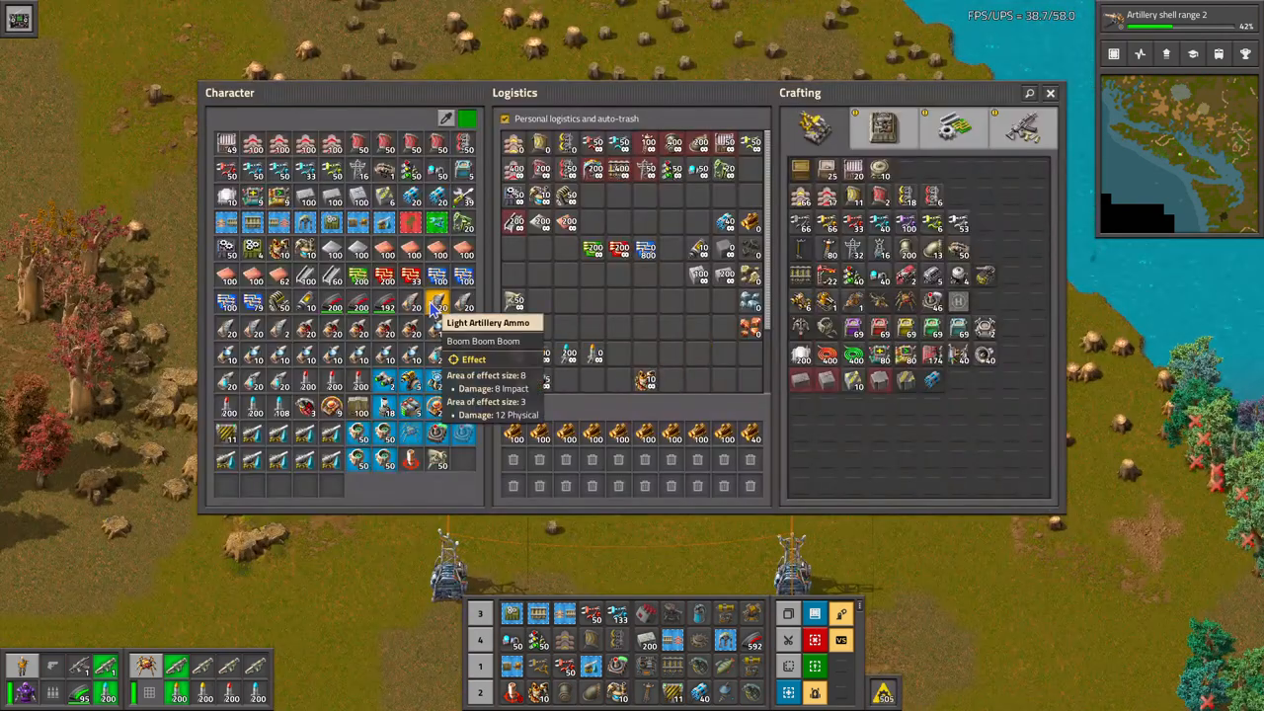
{"action": "mouse_move", "coordinate": [306, 332]}
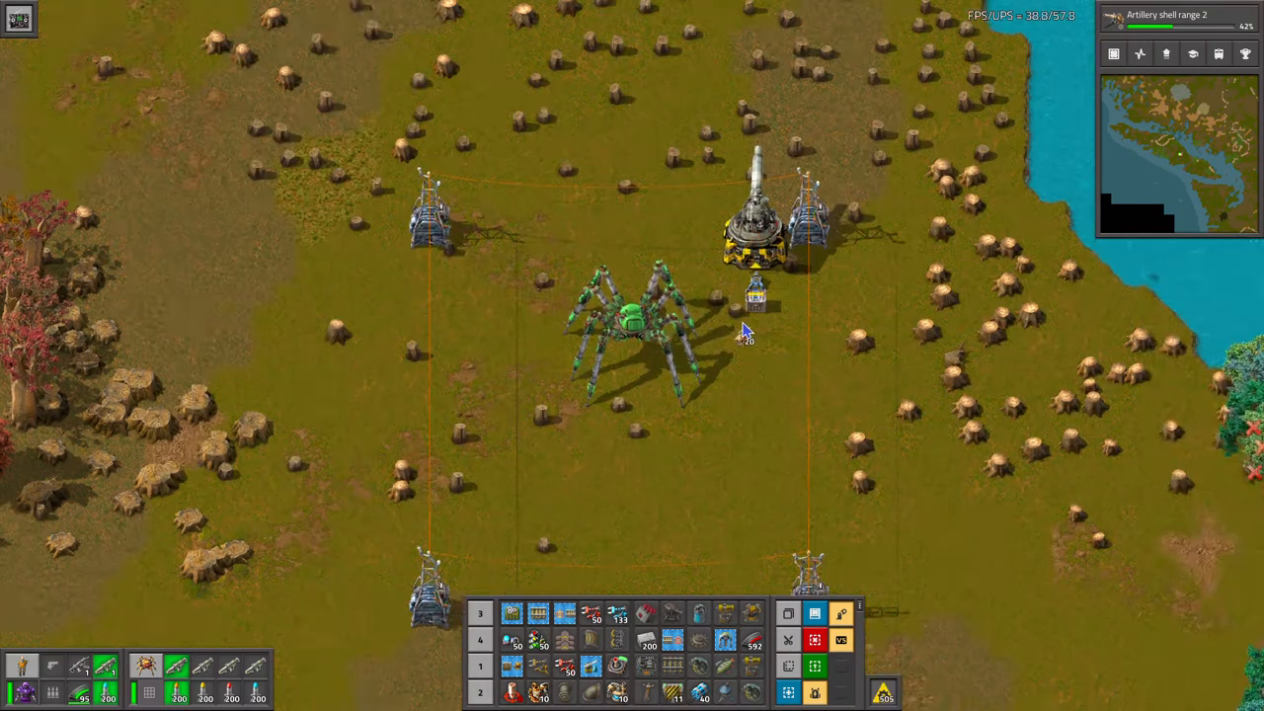
Step: Show the working light artillery turret's window with its loaded ammo slot
{"action": "left_click", "coordinate": [754, 198]}
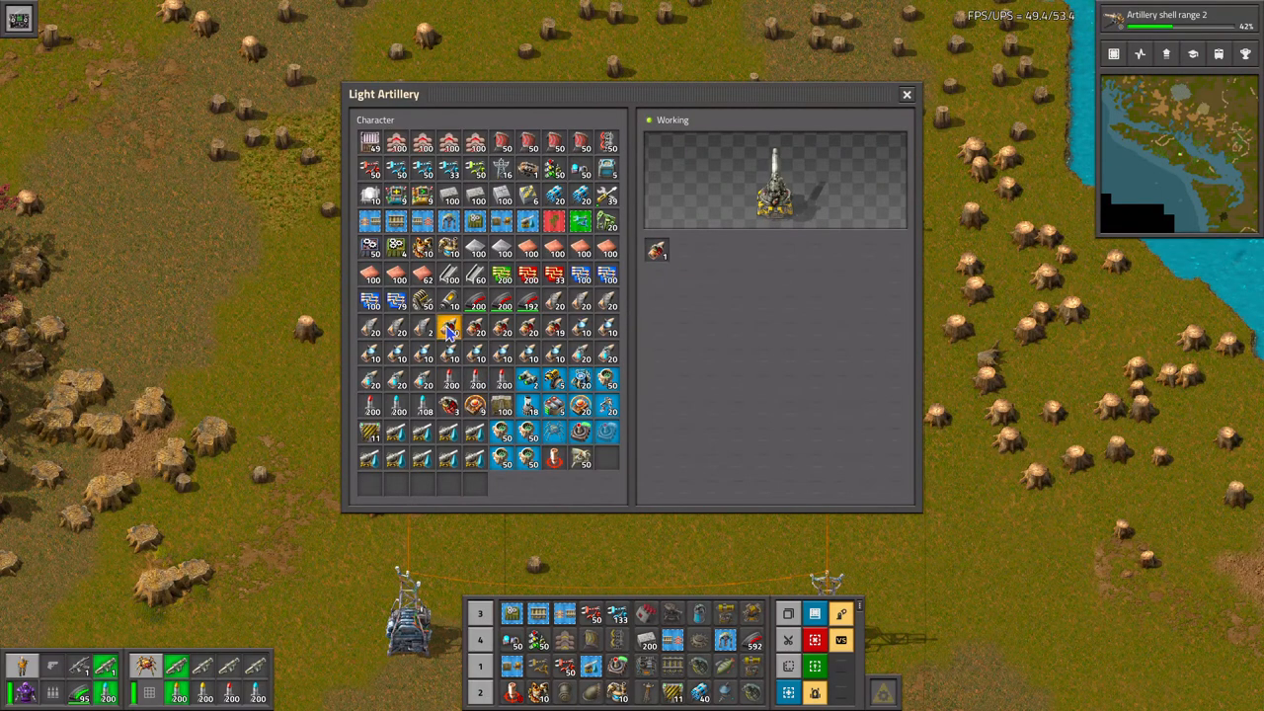
{"action": "mouse_move", "coordinate": [671, 365]}
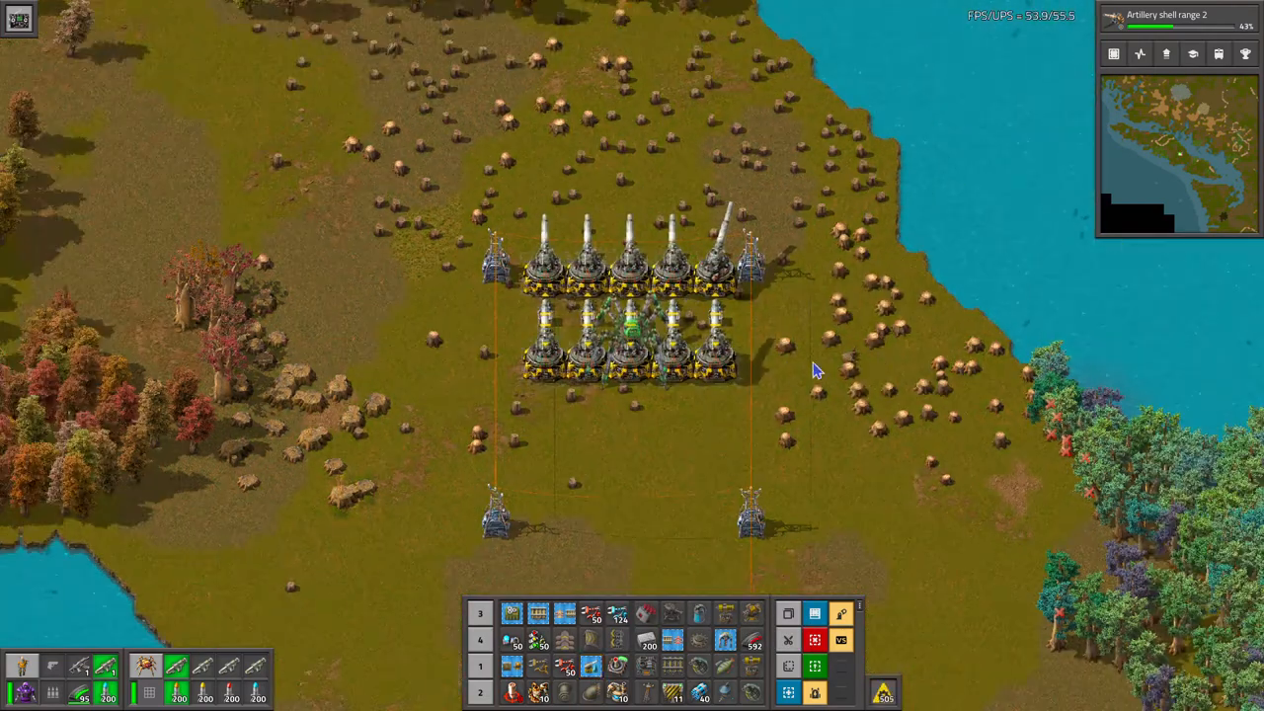
Step: Check the red-marked enemy nest cluster on the map after placing the turret rows
{"action": "key", "text": "m"}
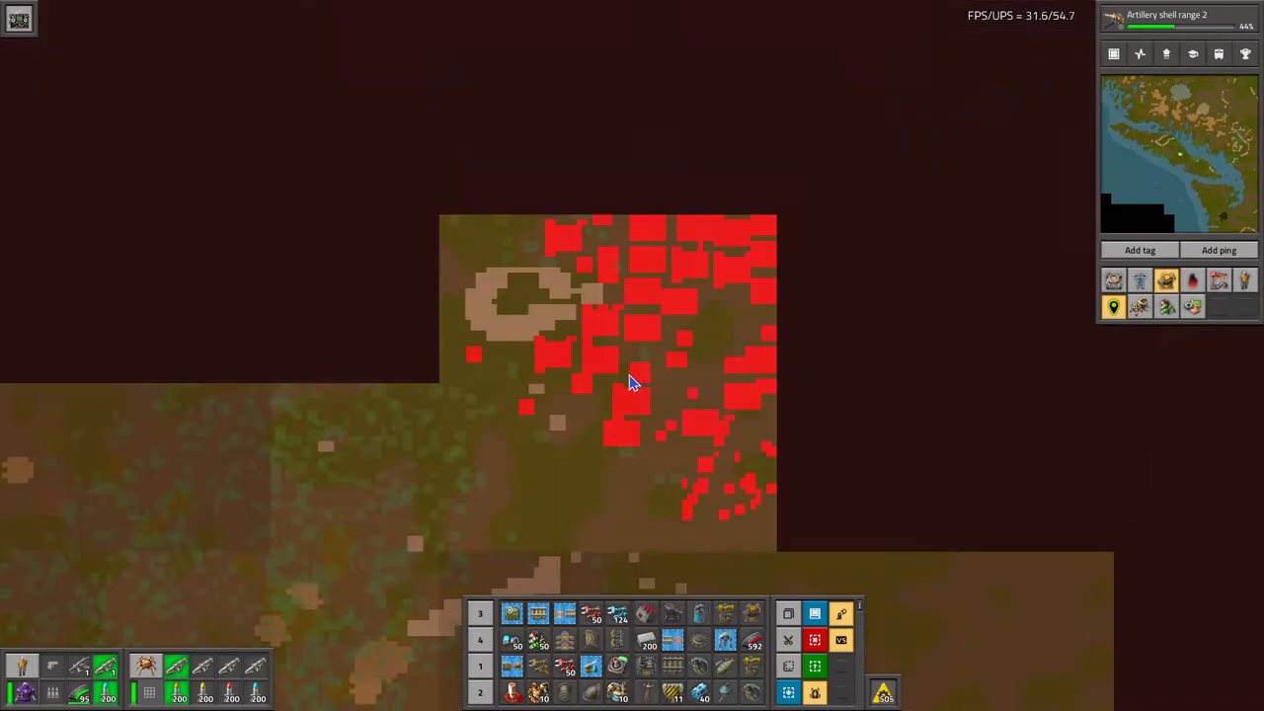
Step: Move ammunition from the inventory into one of the new light artillery turrets
{"action": "key", "text": "e"}
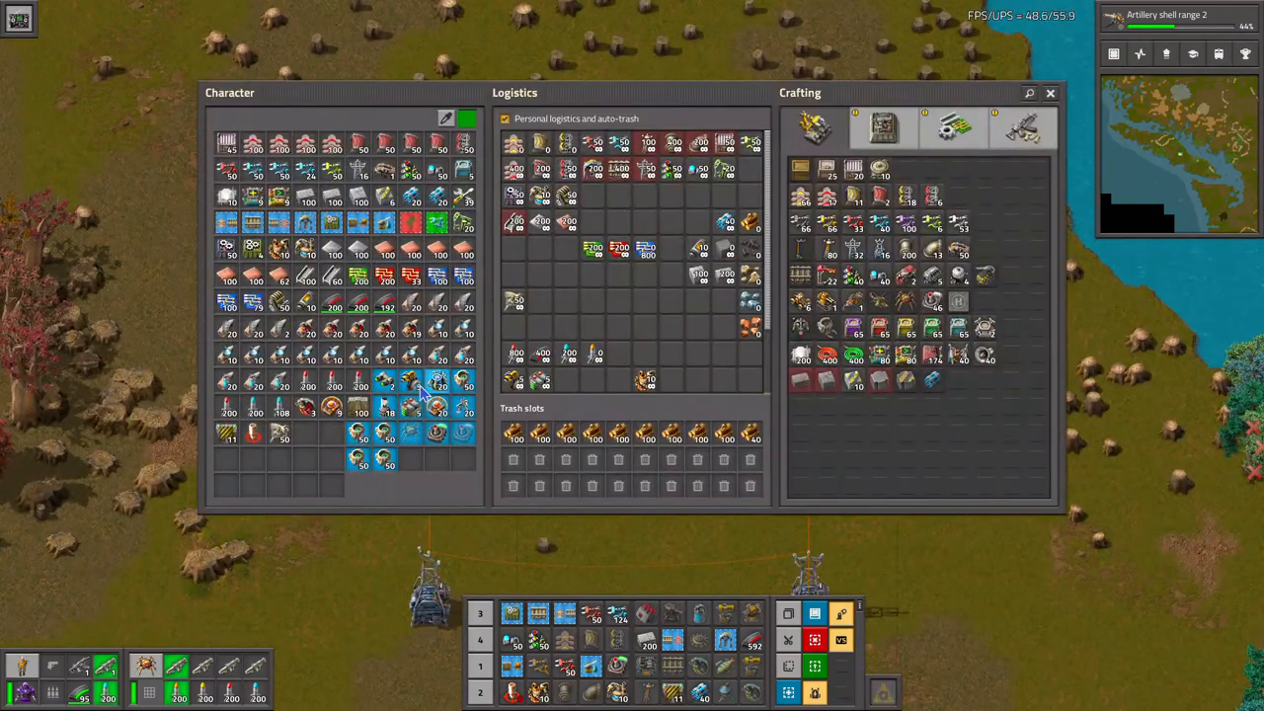
{"action": "mouse_move", "coordinate": [438, 332]}
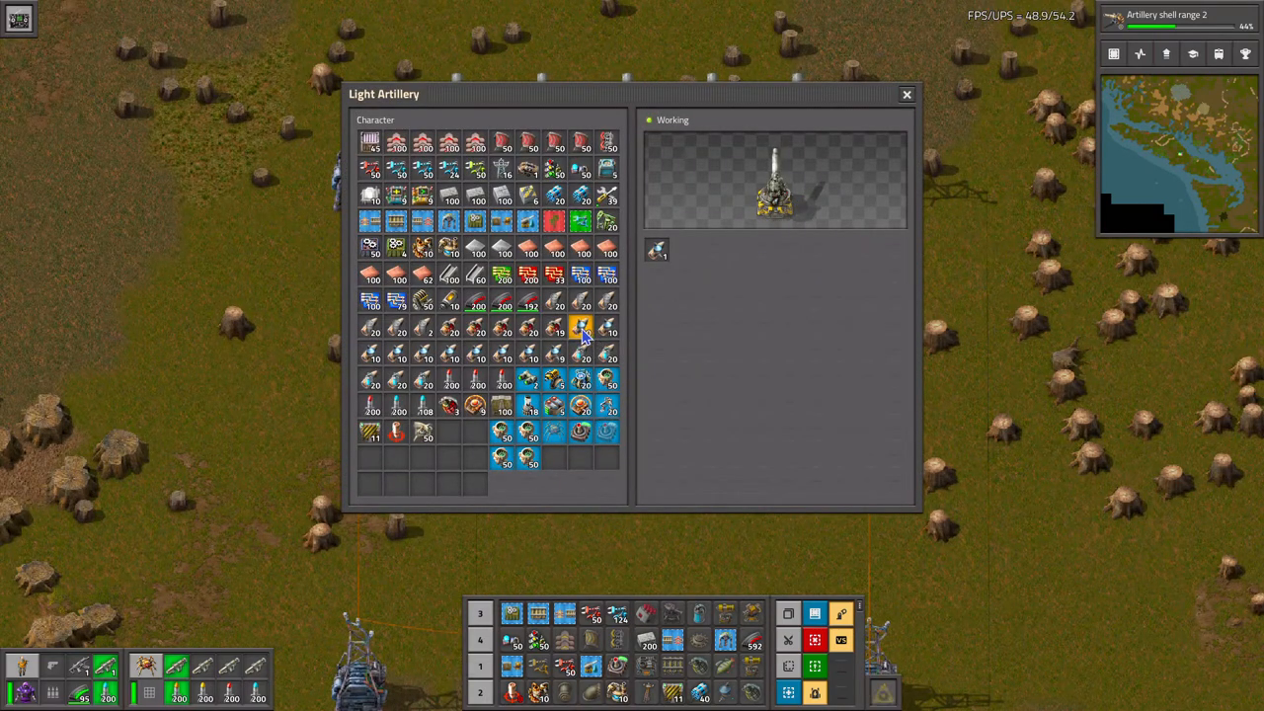
{"action": "mouse_move", "coordinate": [424, 383]}
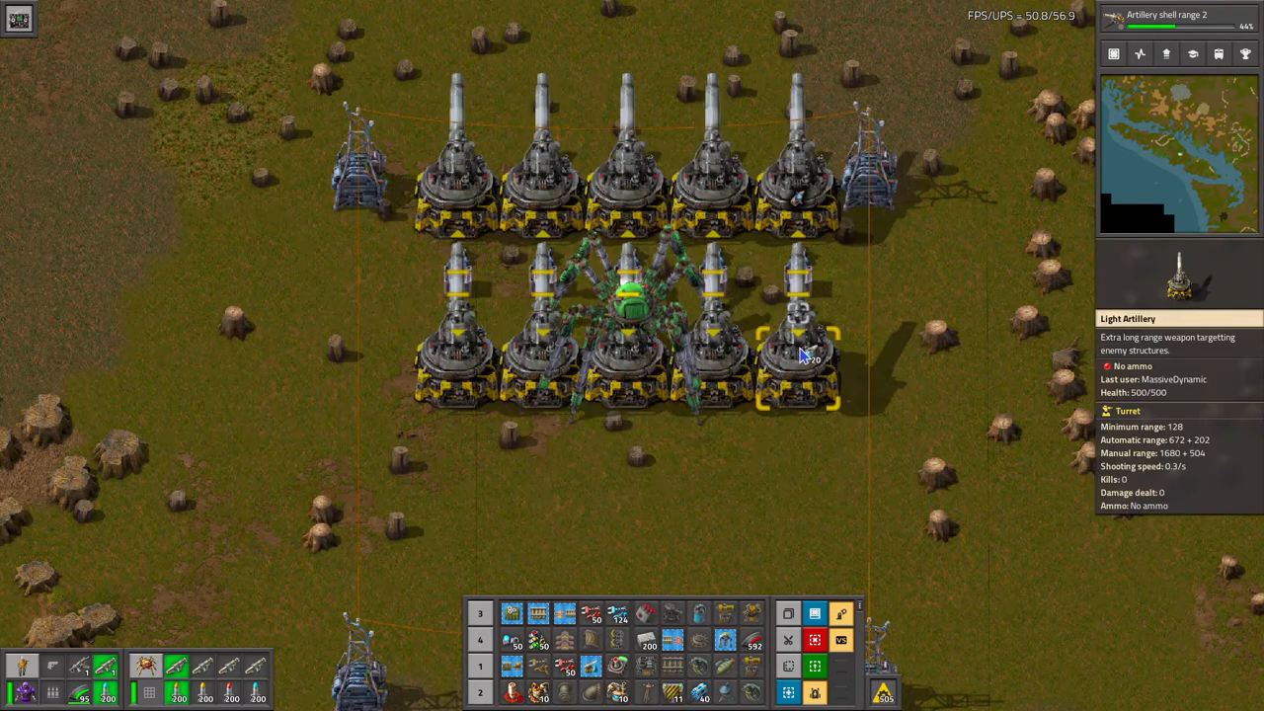
{"action": "left_click", "coordinate": [800, 352]}
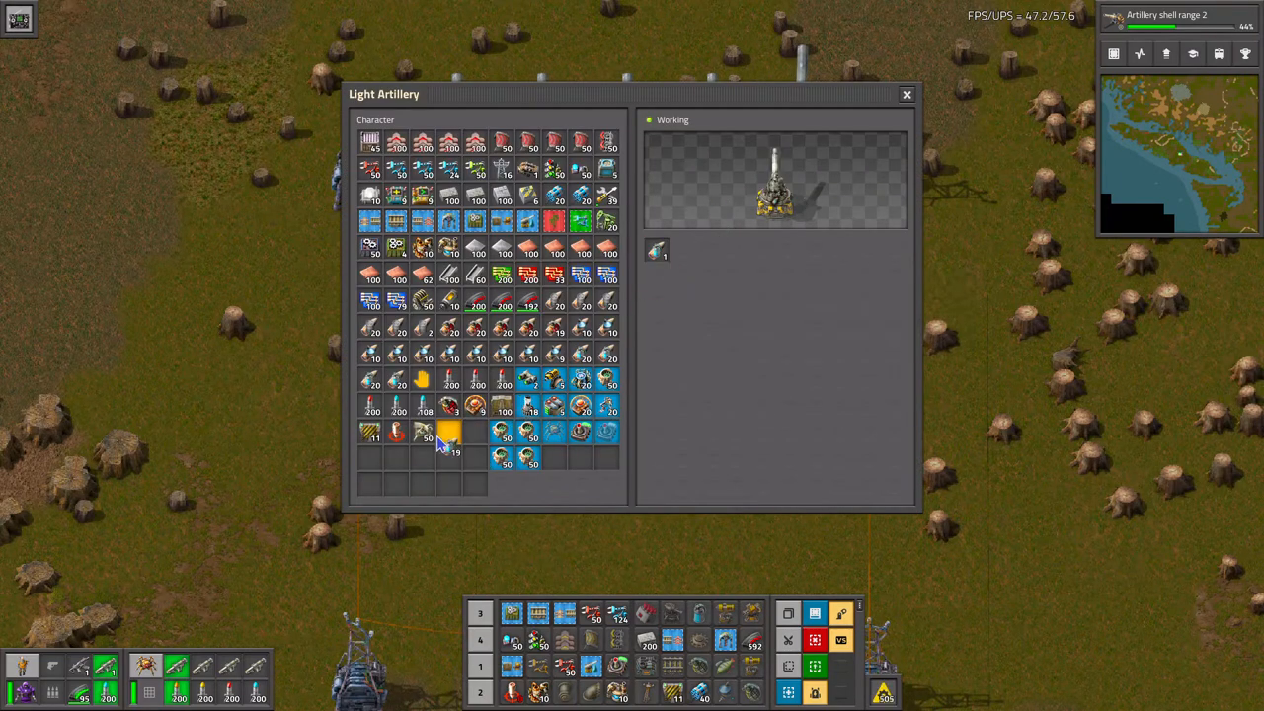
{"action": "left_click", "coordinate": [905, 95]}
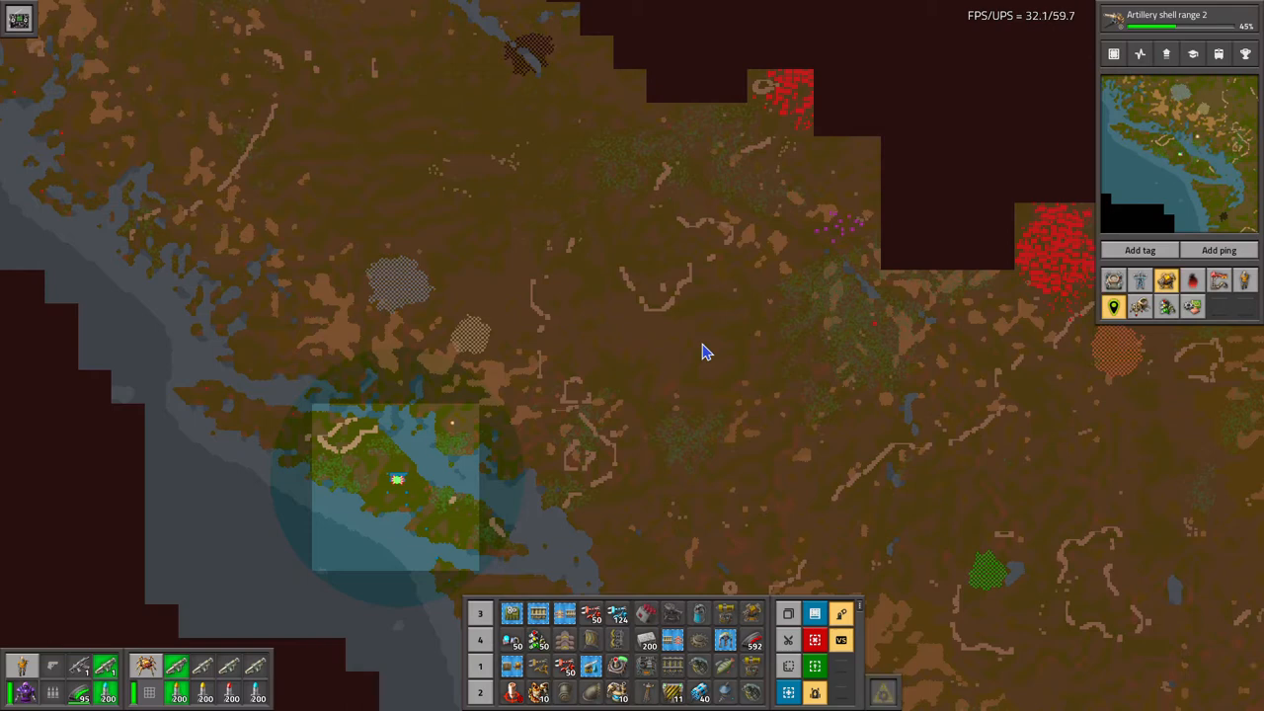
{"action": "mouse_move", "coordinate": [699, 306]}
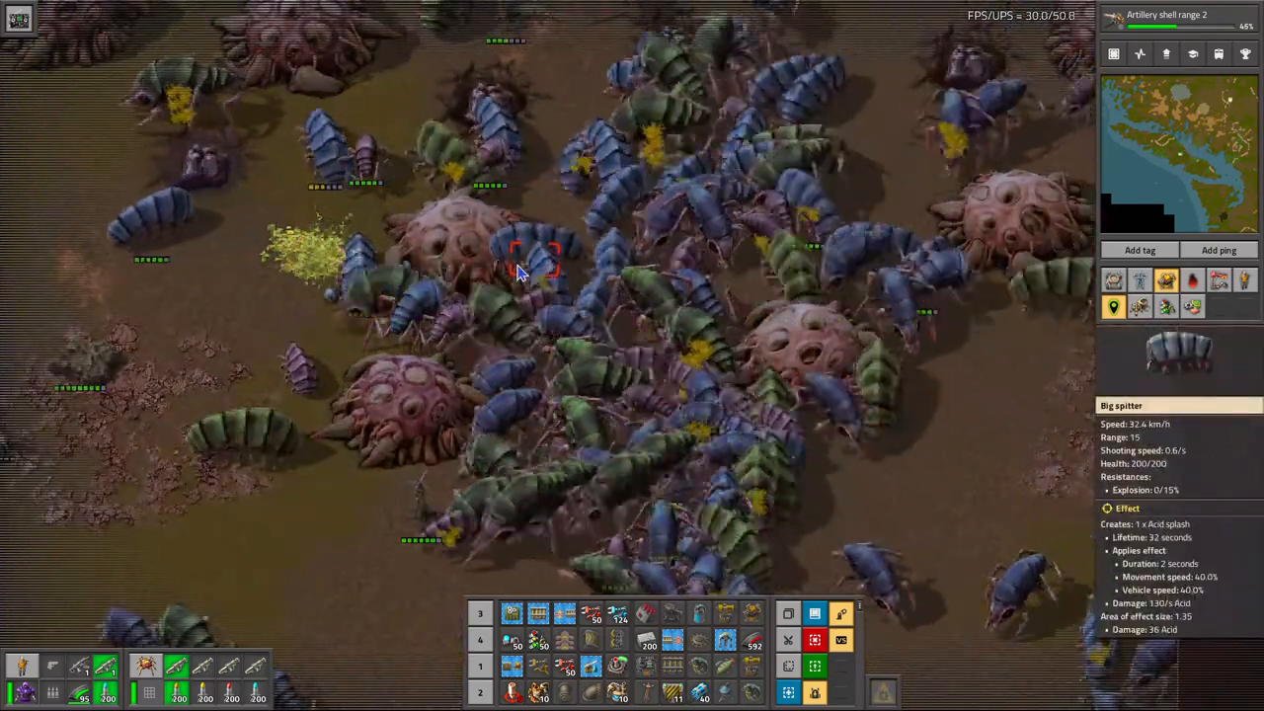
{"action": "scroll", "scroll_direction": "down", "scroll_amount": 3}
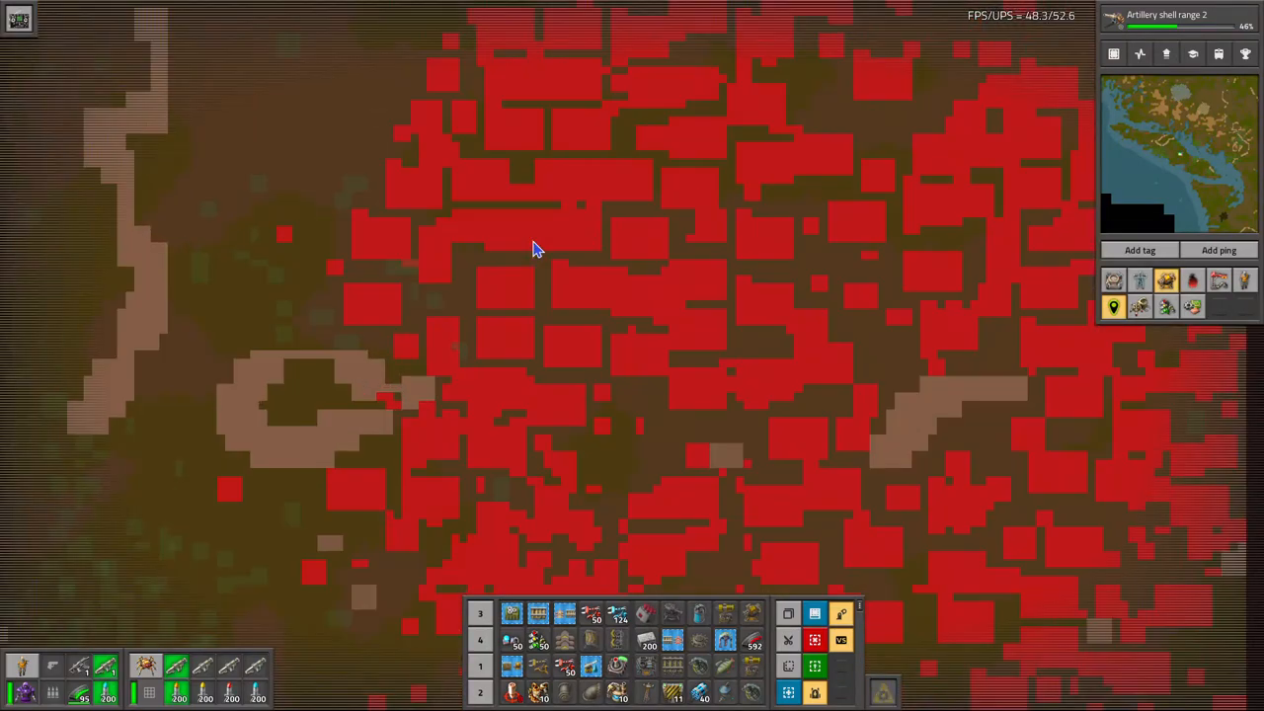
Step: Place steel chests between the turret rows and stock one with three shell stacks
{"action": "key", "text": "e"}
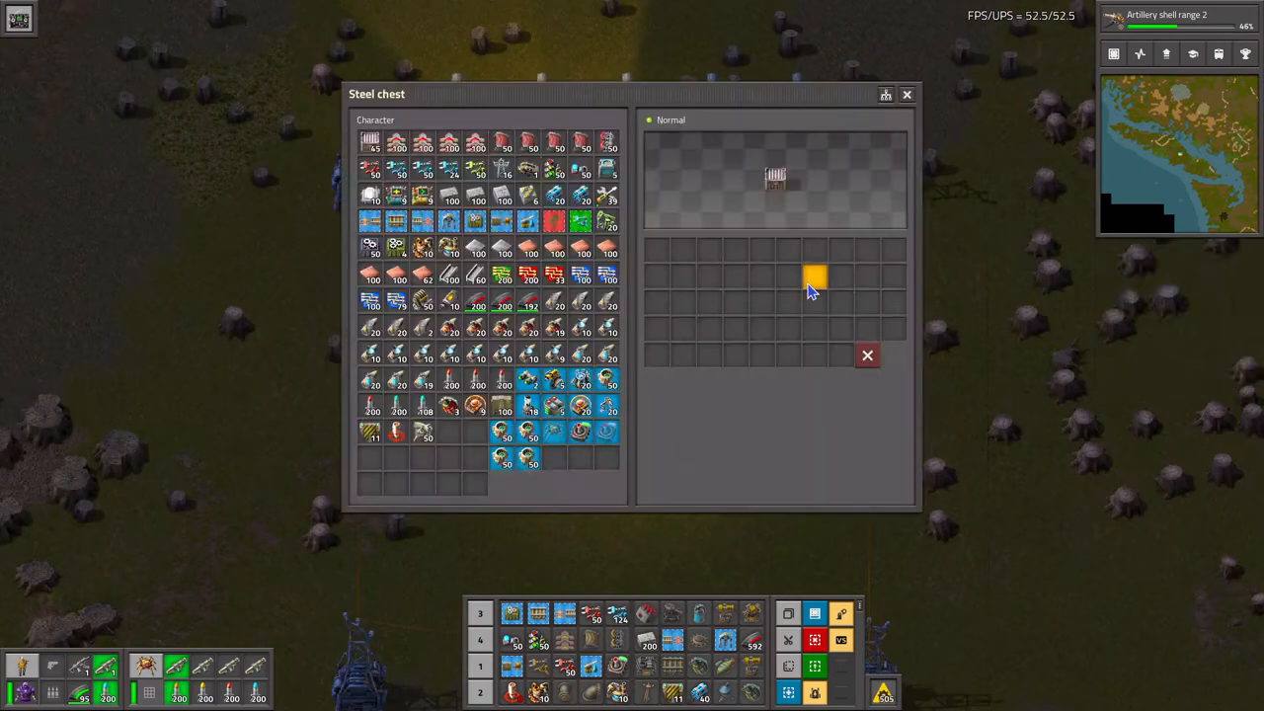
{"action": "mouse_move", "coordinate": [553, 304]}
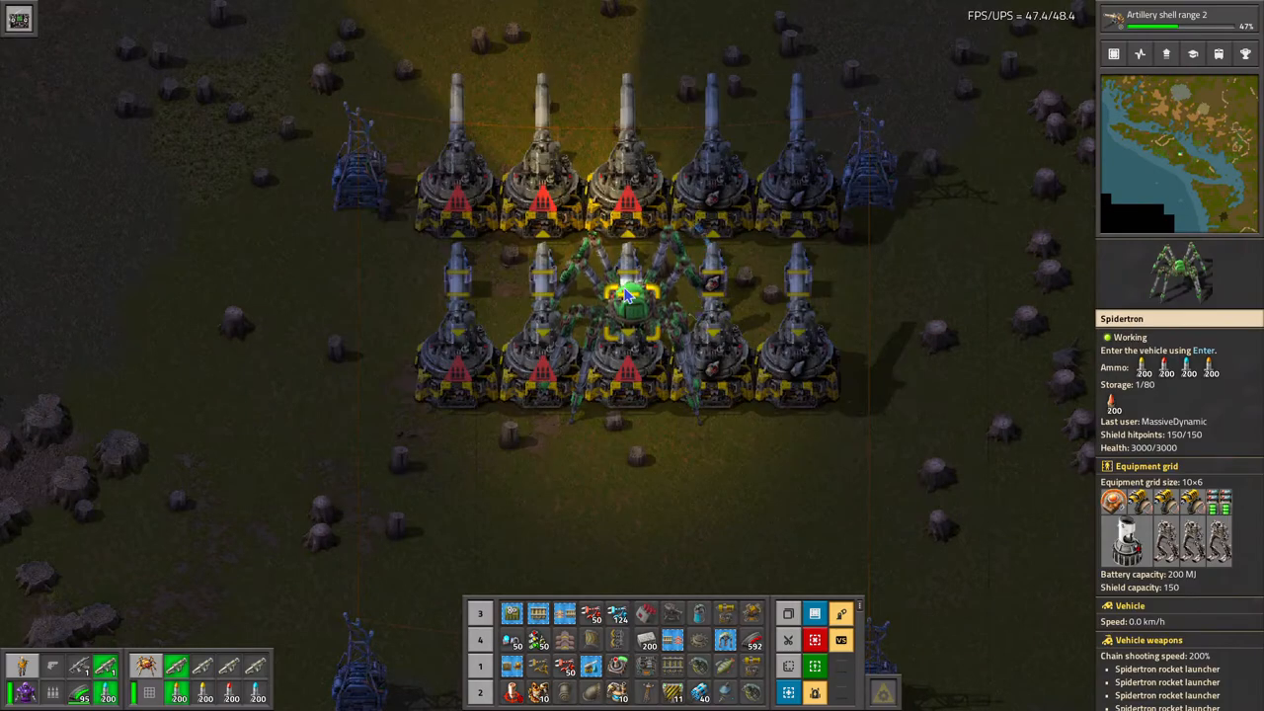
{"action": "left_click", "coordinate": [628, 301]}
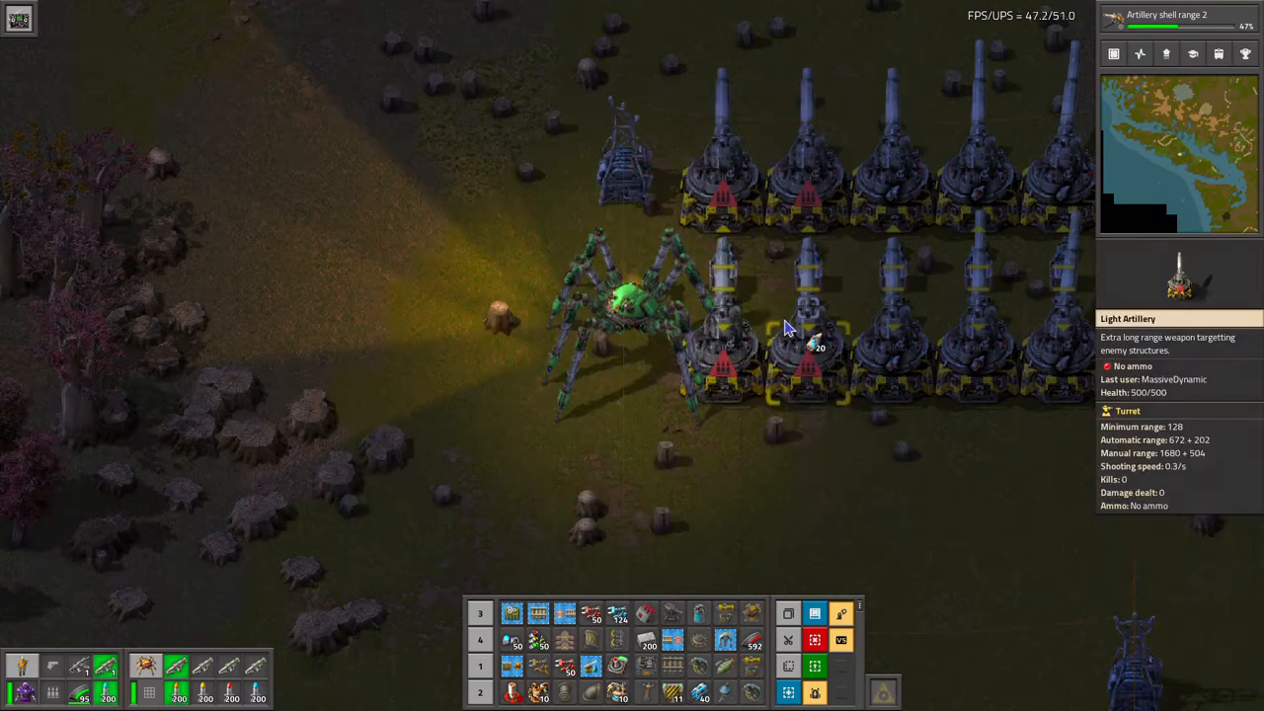
{"action": "left_click", "coordinate": [810, 340]}
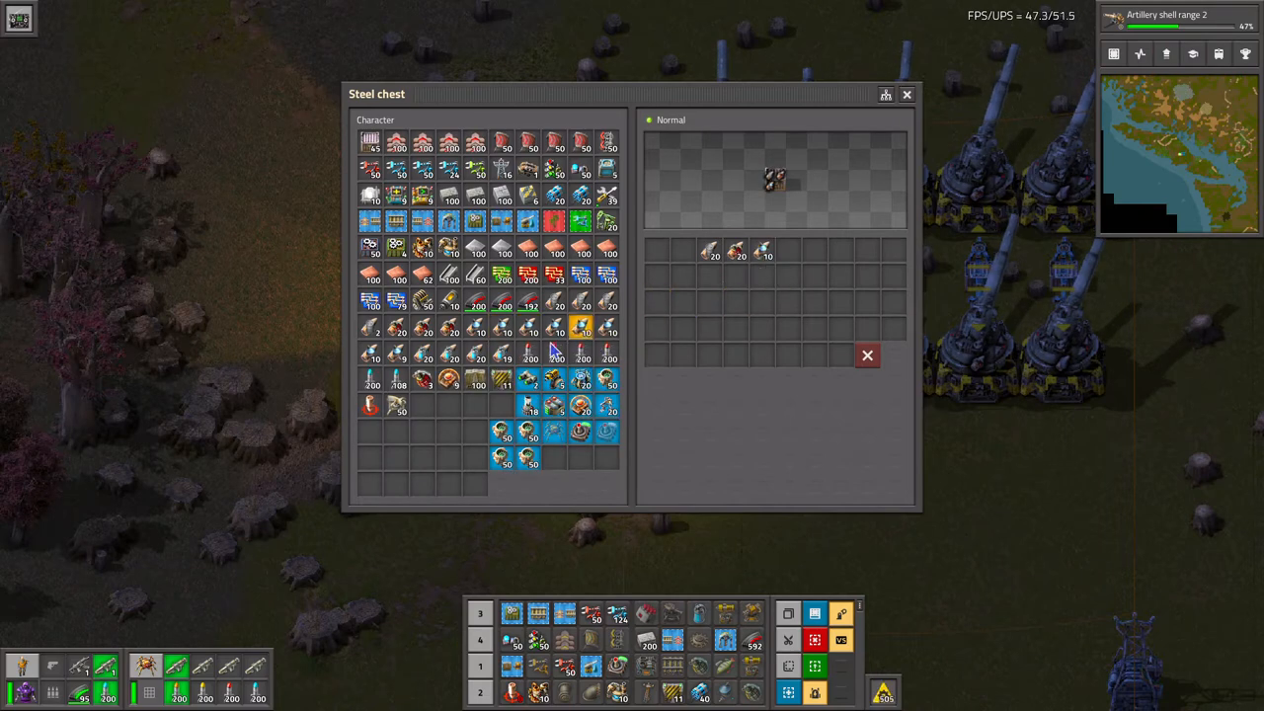
{"action": "mouse_move", "coordinate": [450, 355]}
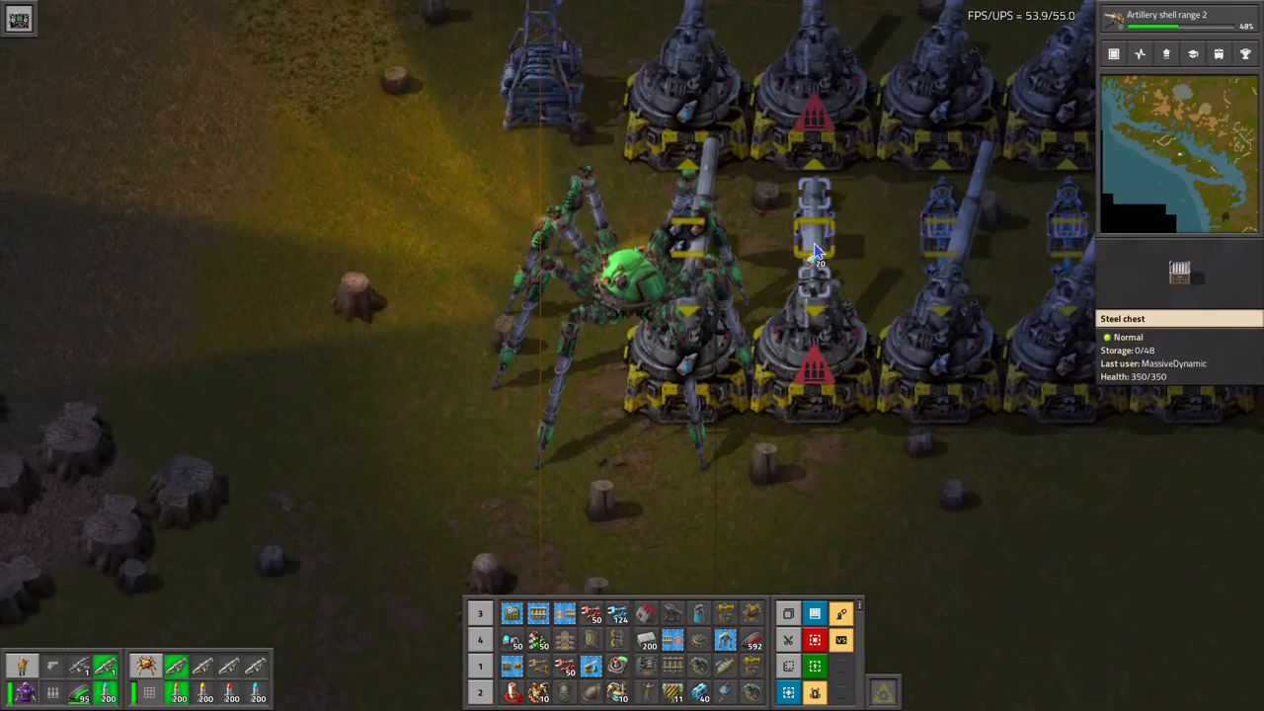
{"action": "left_click", "coordinate": [814, 247]}
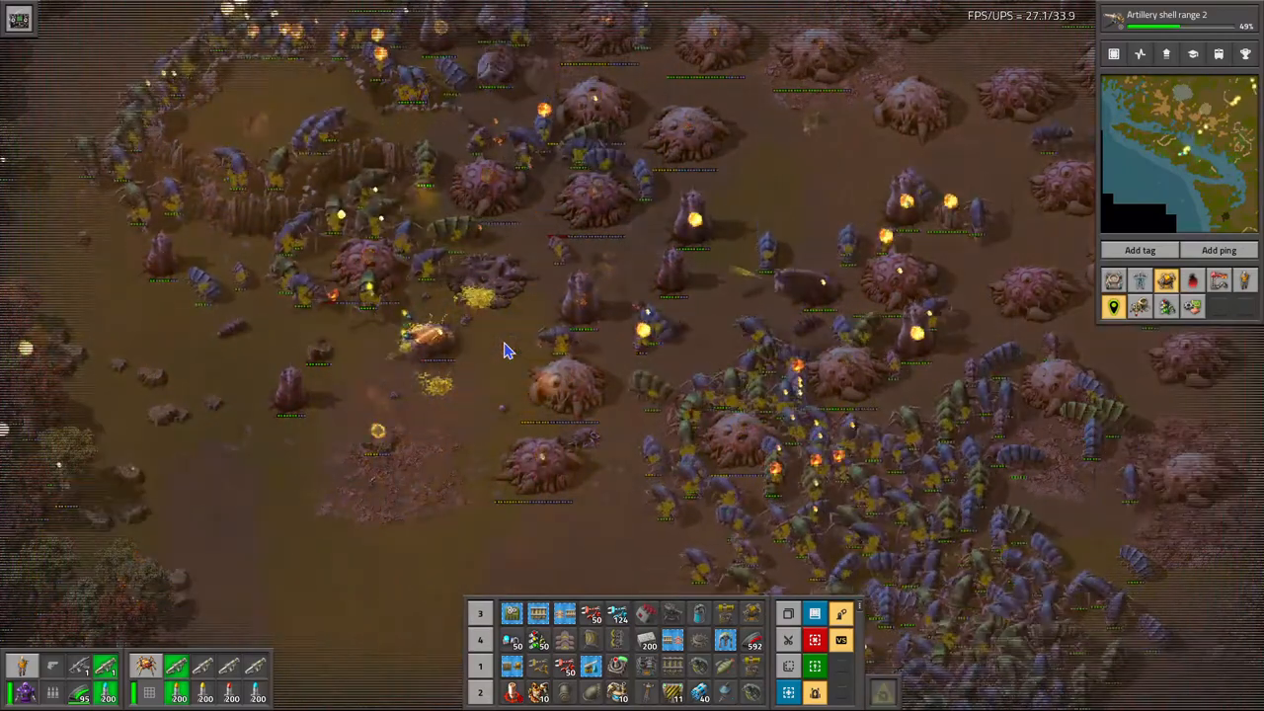
Step: Order an artillery strike on the distant enemy nest's spawners
{"action": "left_click", "coordinate": [444, 351]}
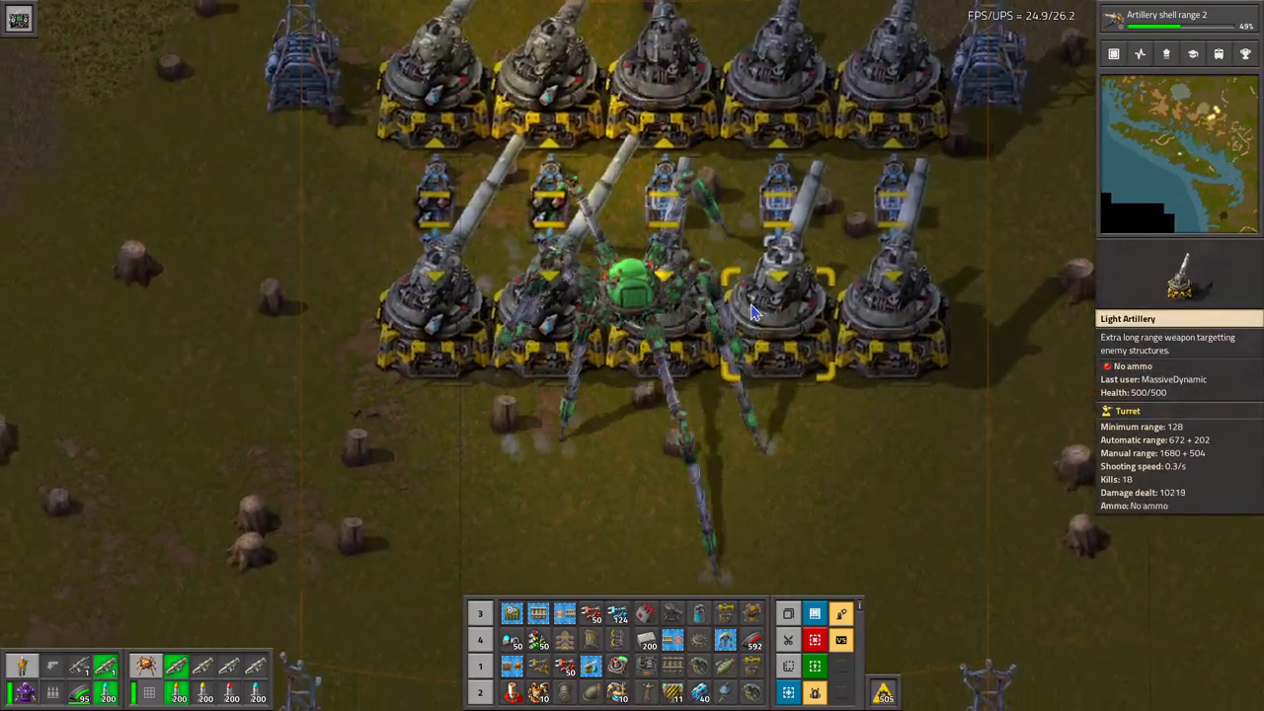
Step: Ctrl+insert light, defender and orange poison artillery ammo into all turrets and chests
{"action": "key", "text": "e"}
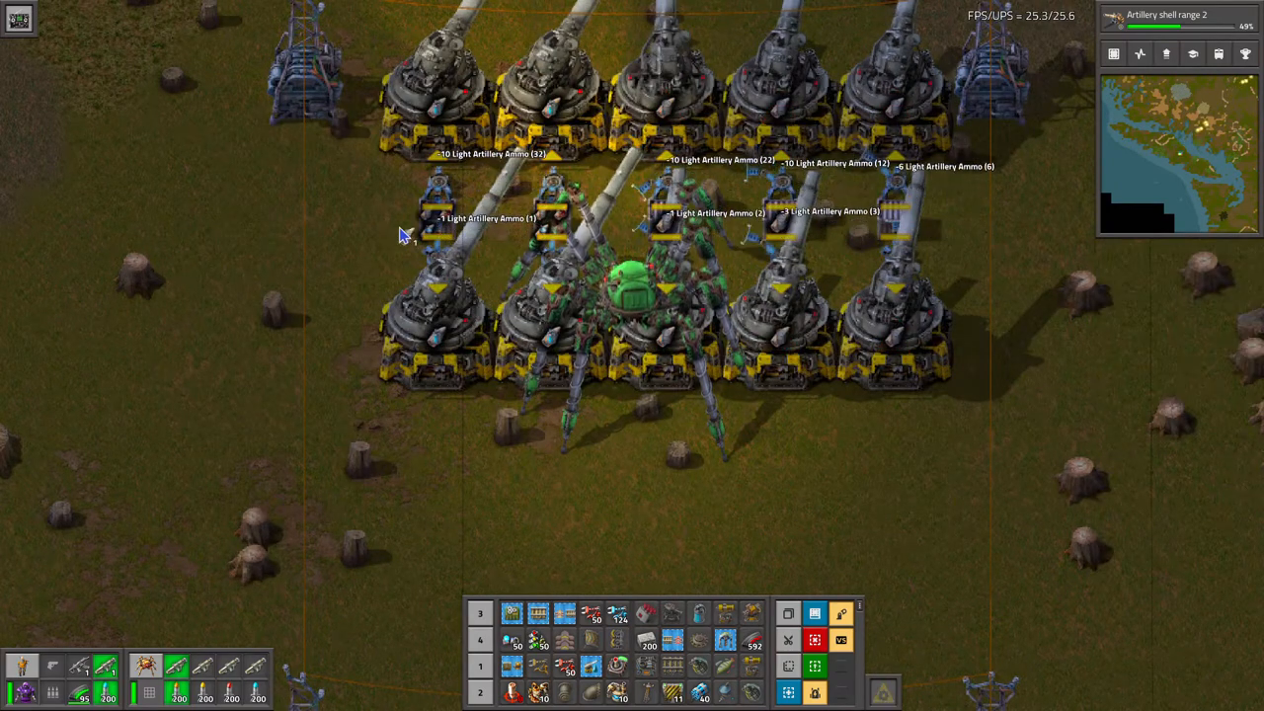
{"action": "key", "text": "e"}
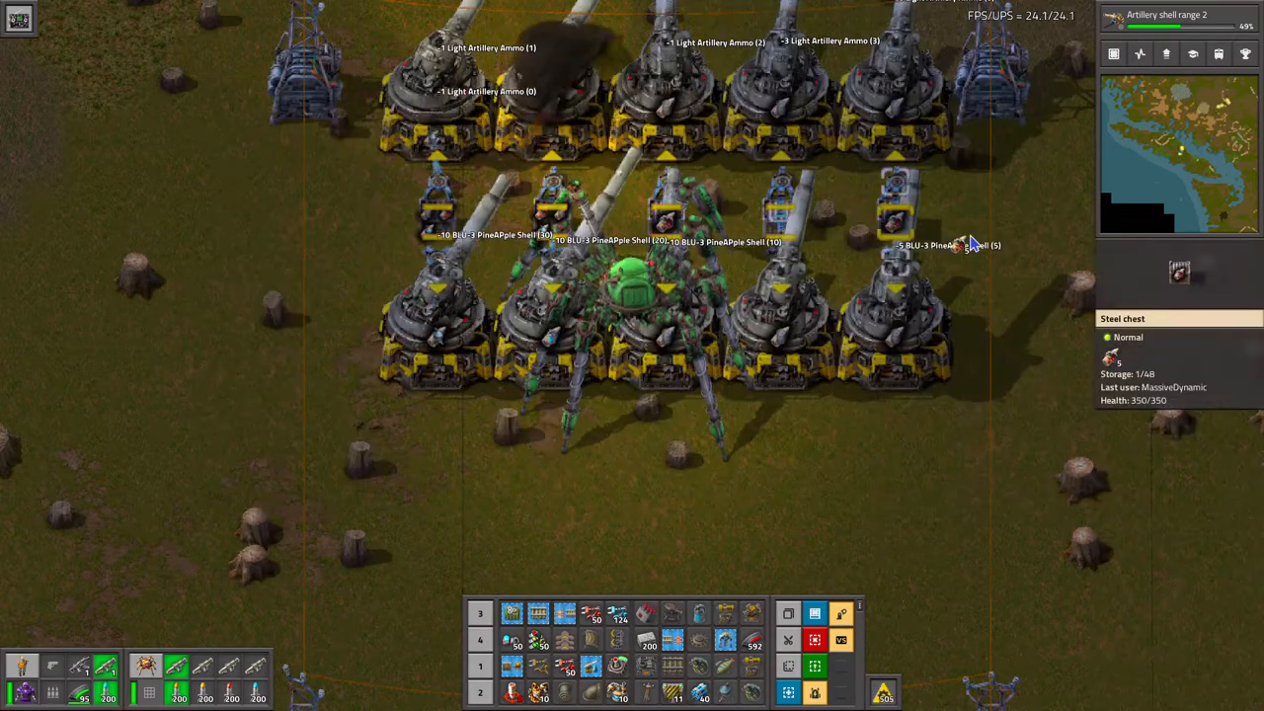
{"action": "key", "text": "e"}
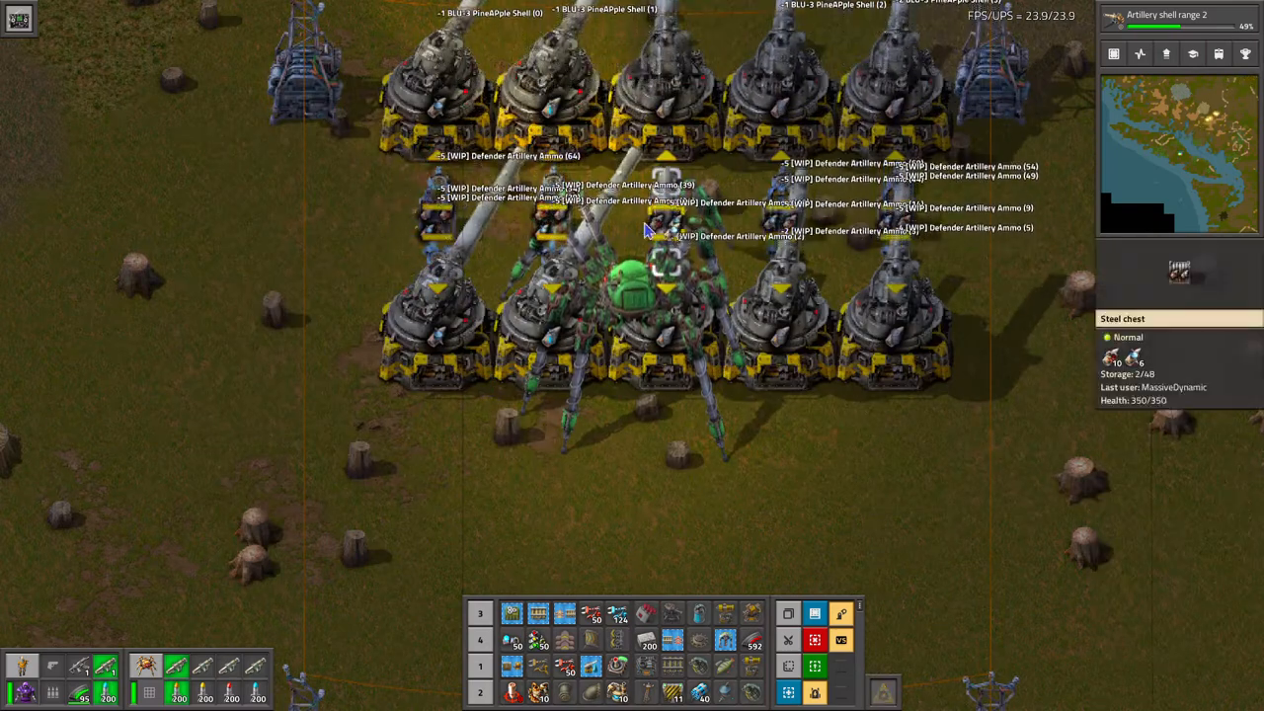
{"action": "key", "text": "e"}
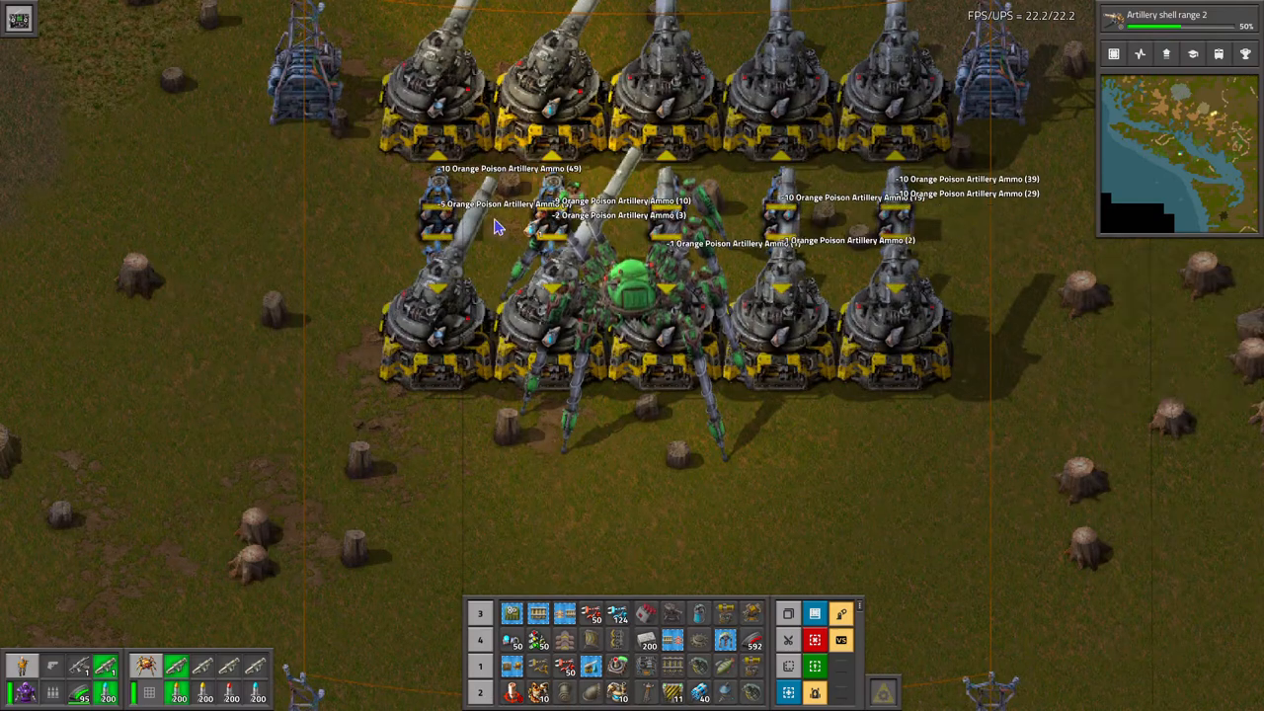
{"action": "key", "text": "e"}
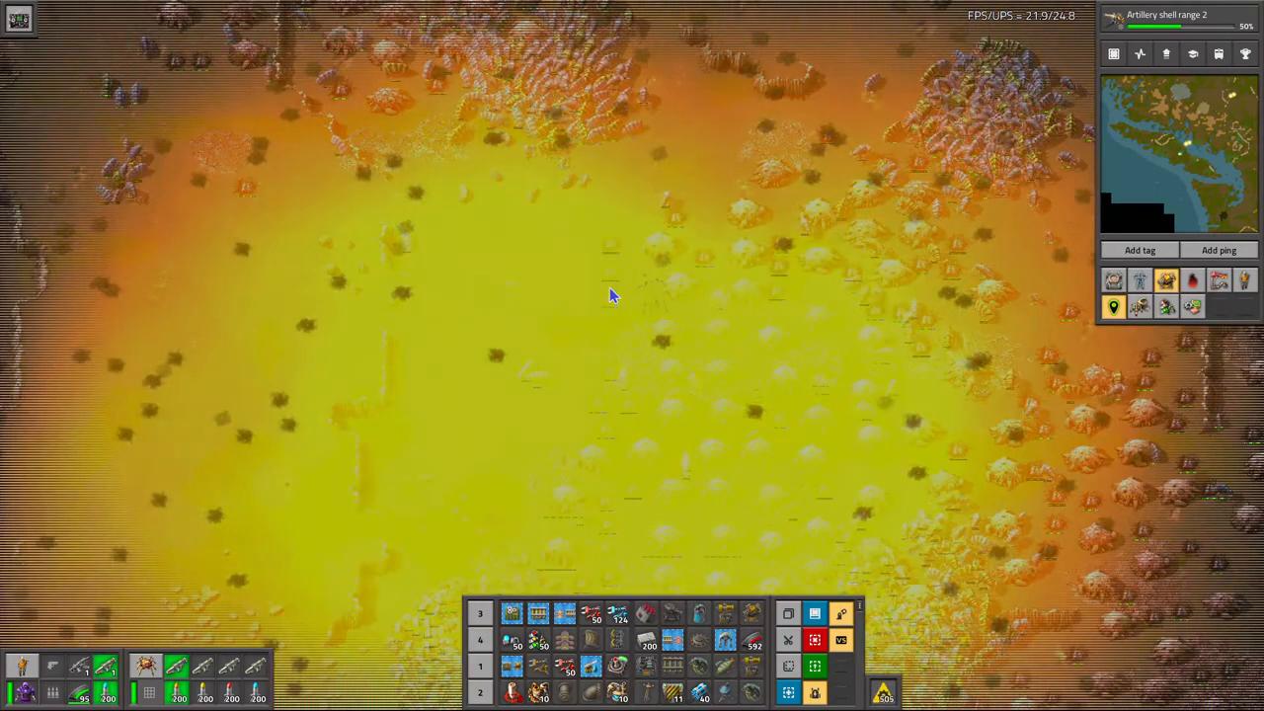
Step: Fire three poison artillery strikes at biter spawners inside the gassed nest
{"action": "left_click", "coordinate": [608, 292]}
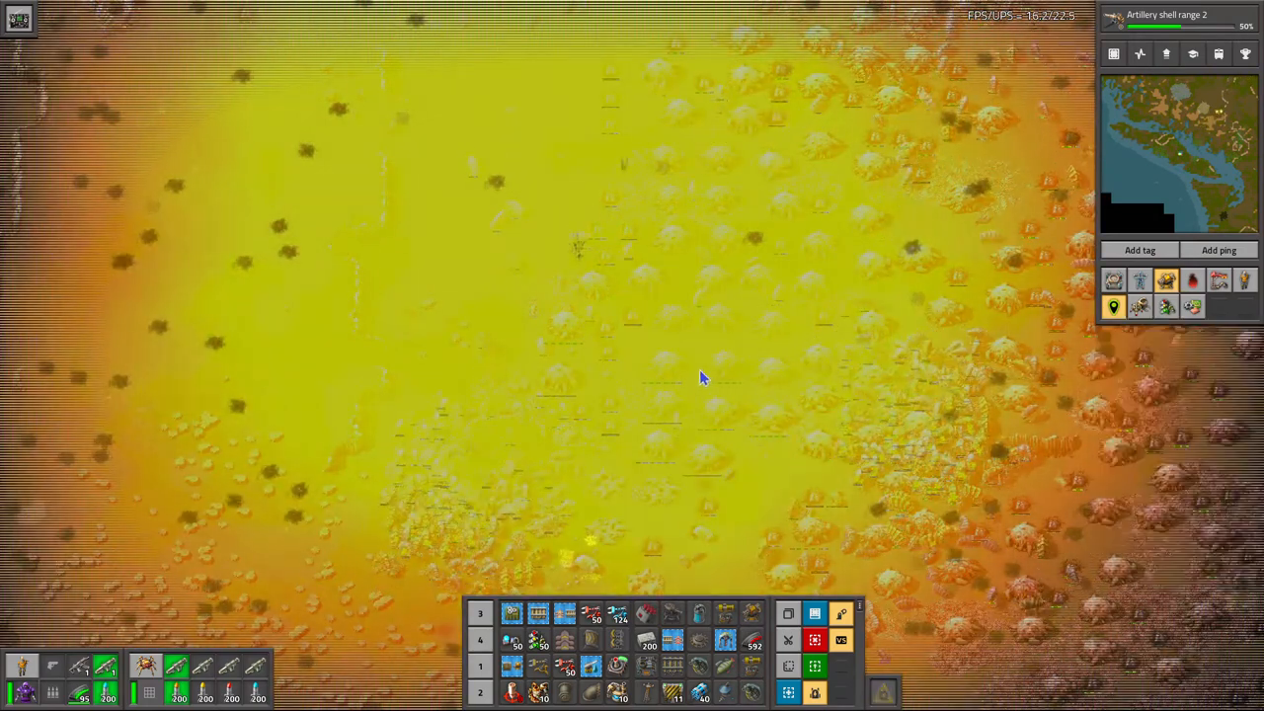
{"action": "left_click", "coordinate": [662, 363]}
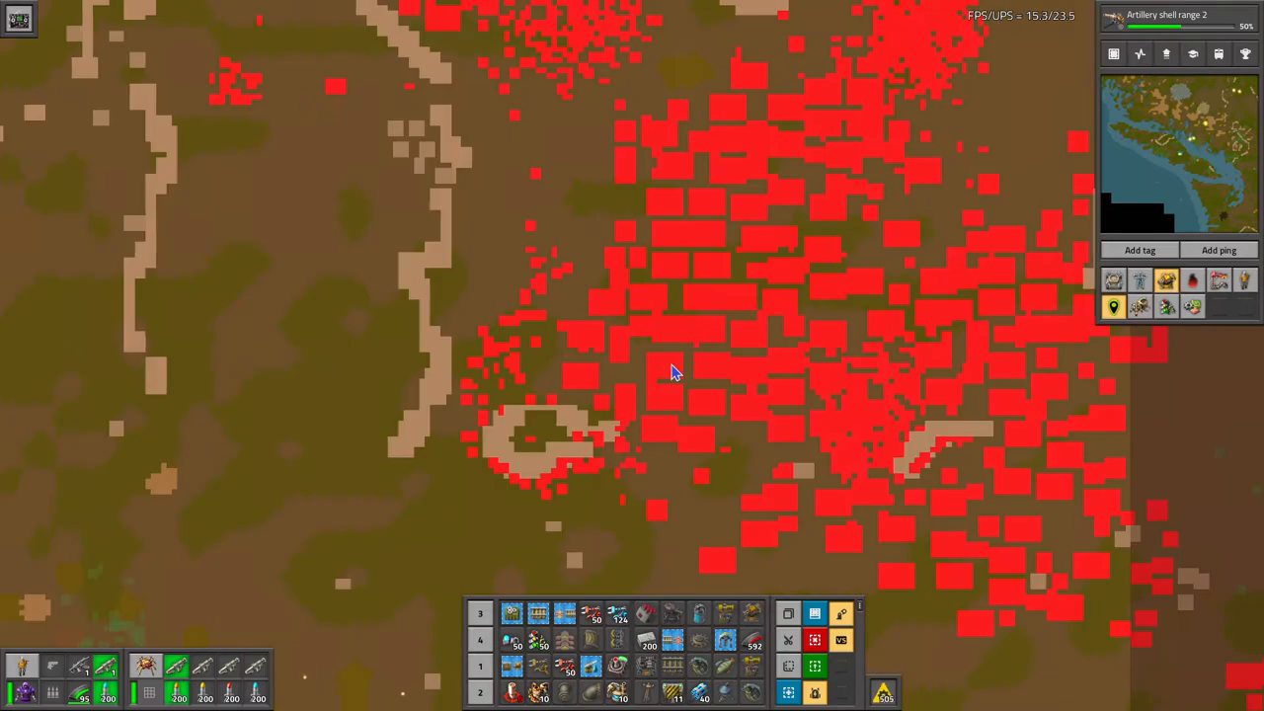
{"action": "scroll", "scroll_direction": "down", "scroll_amount": 3}
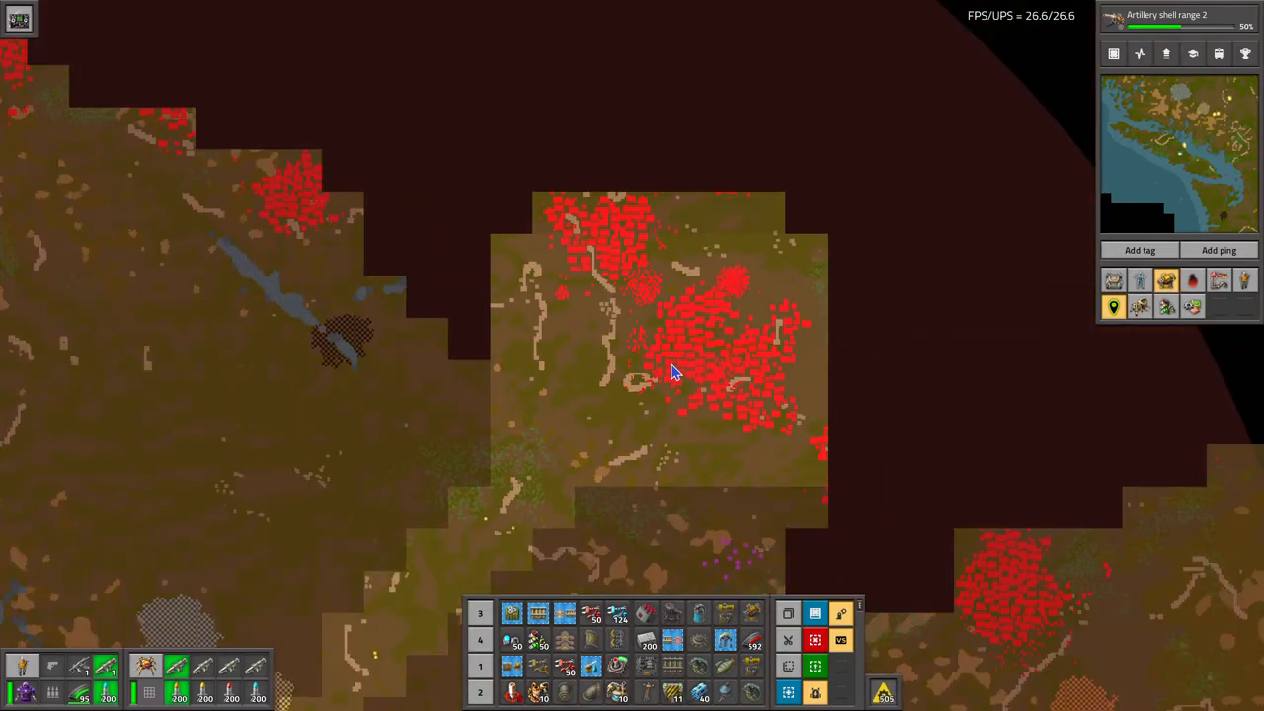
{"action": "left_click", "coordinate": [660, 371]}
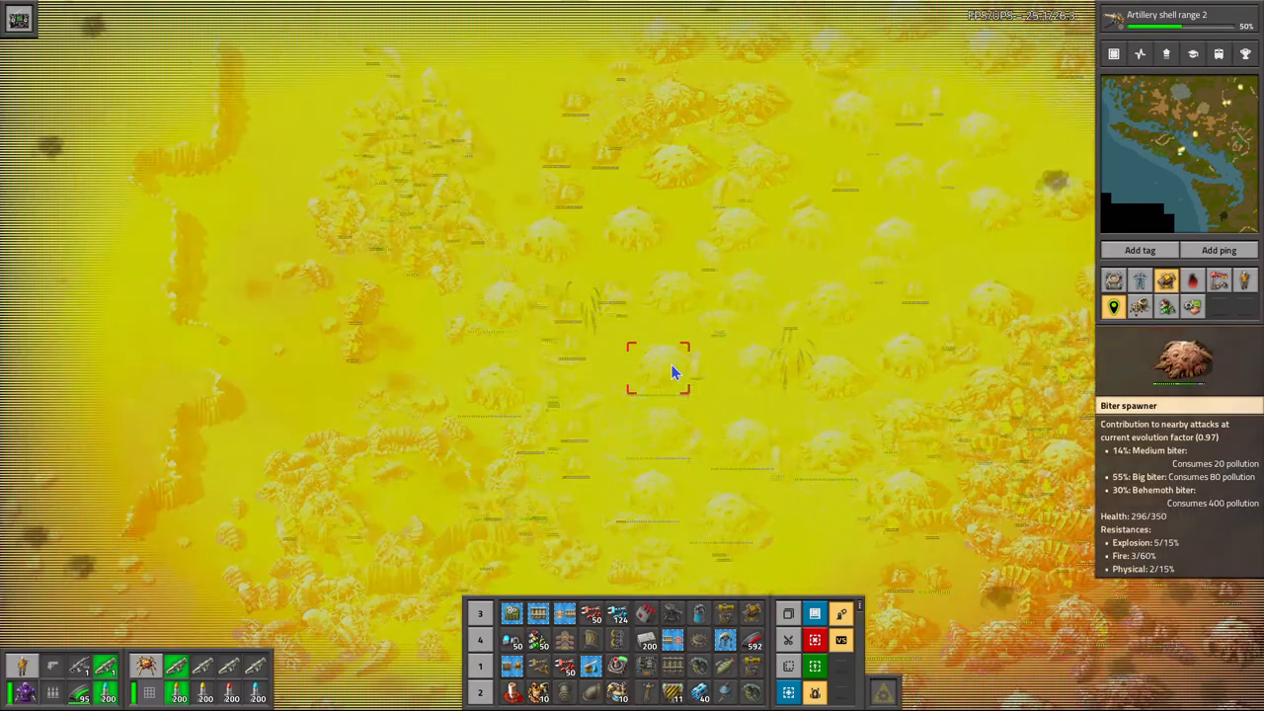